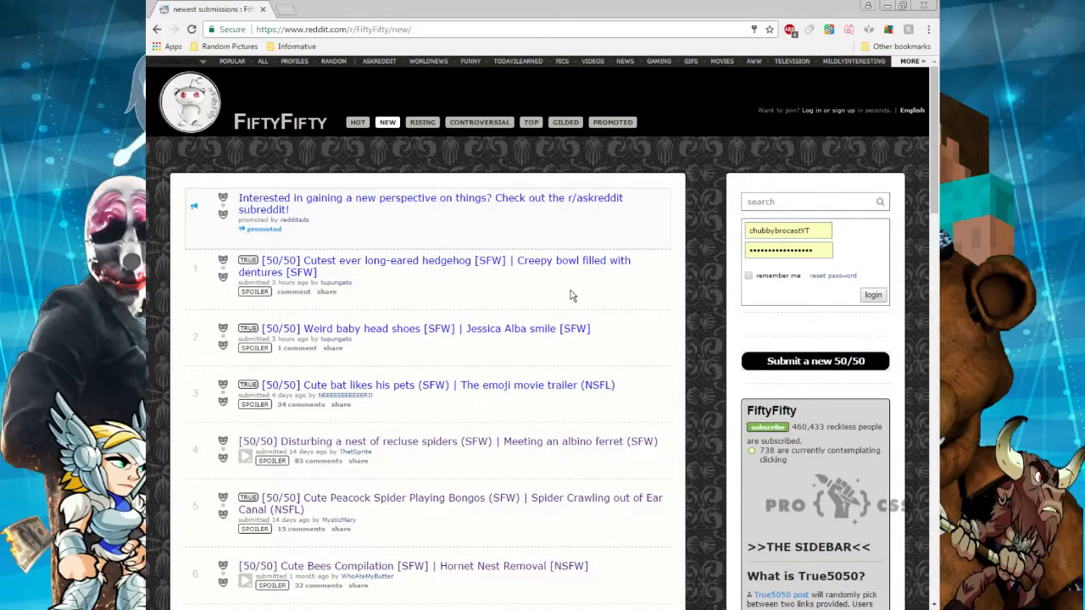
mouse_move(583, 304)
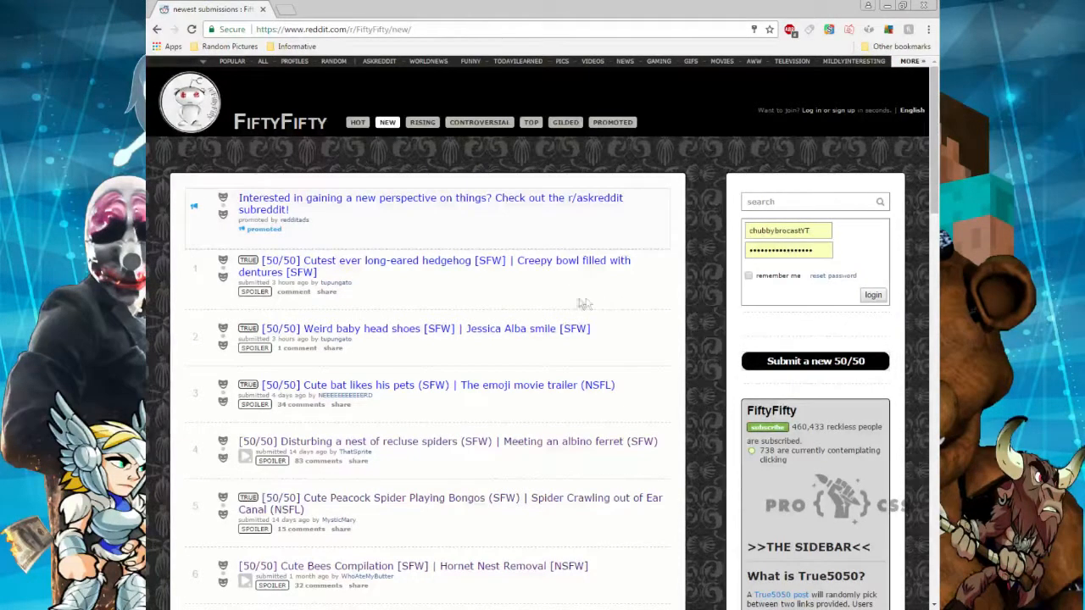
mouse_move(622, 307)
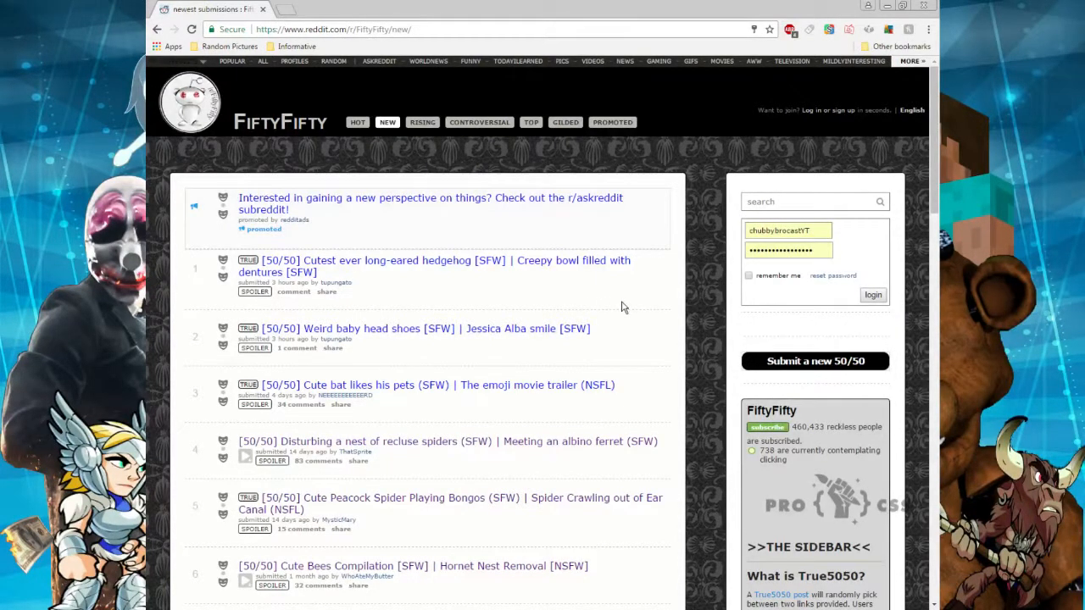
mouse_move(629, 306)
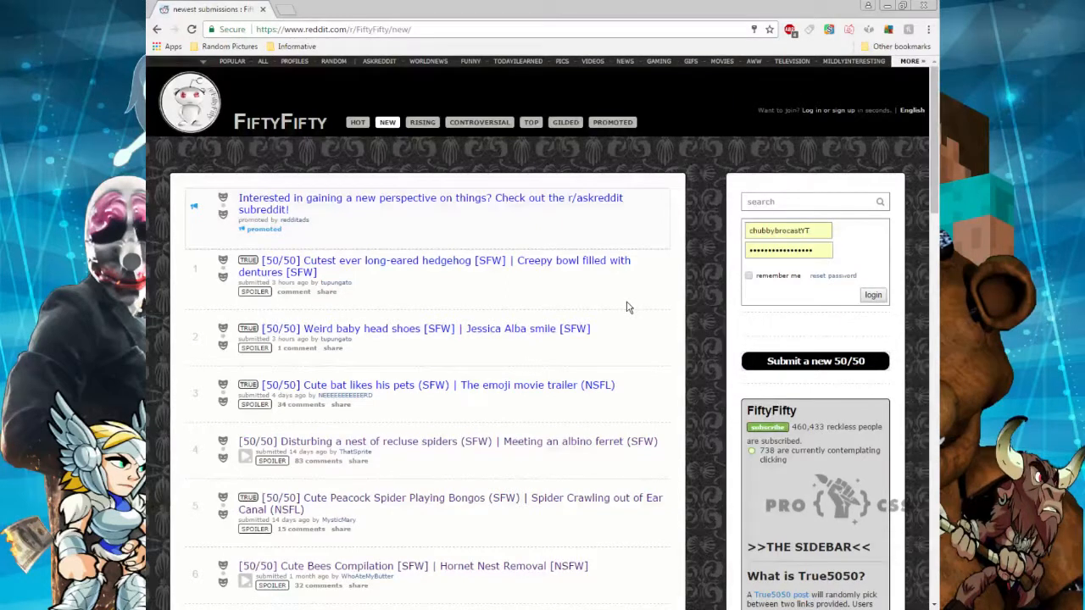
mouse_move(576, 368)
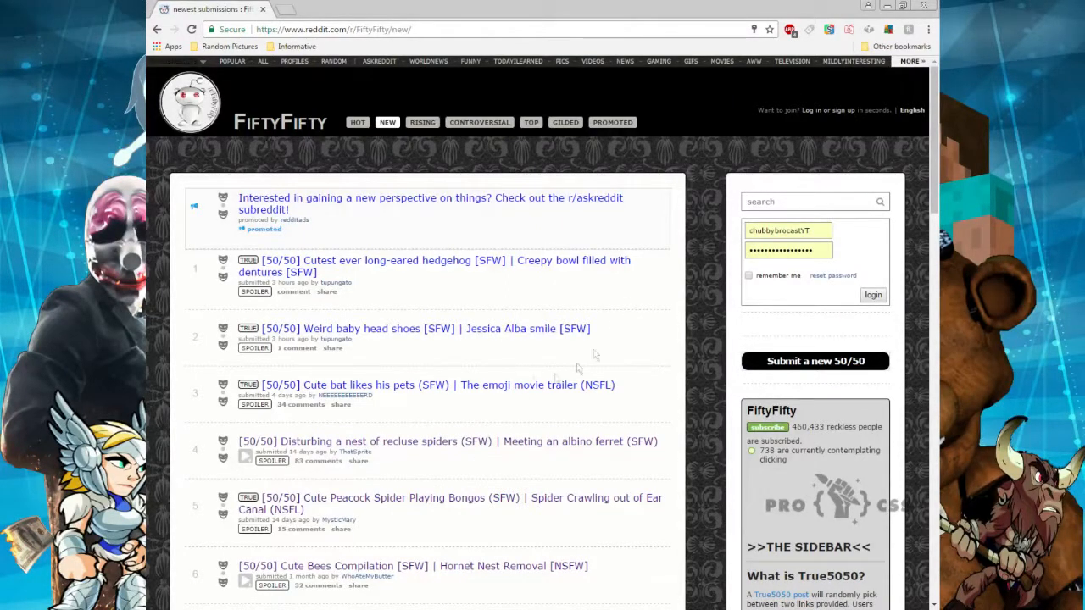
- Scroll the r/FiftyFifty new feed down to posts 6 through 14
scroll(down, 3)
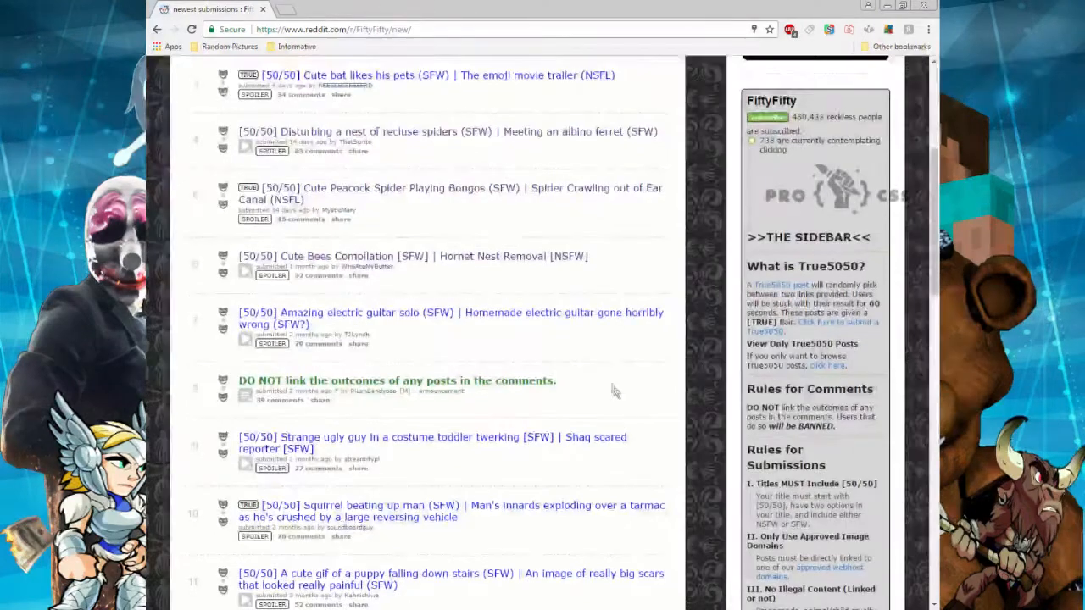
scroll(down, 3)
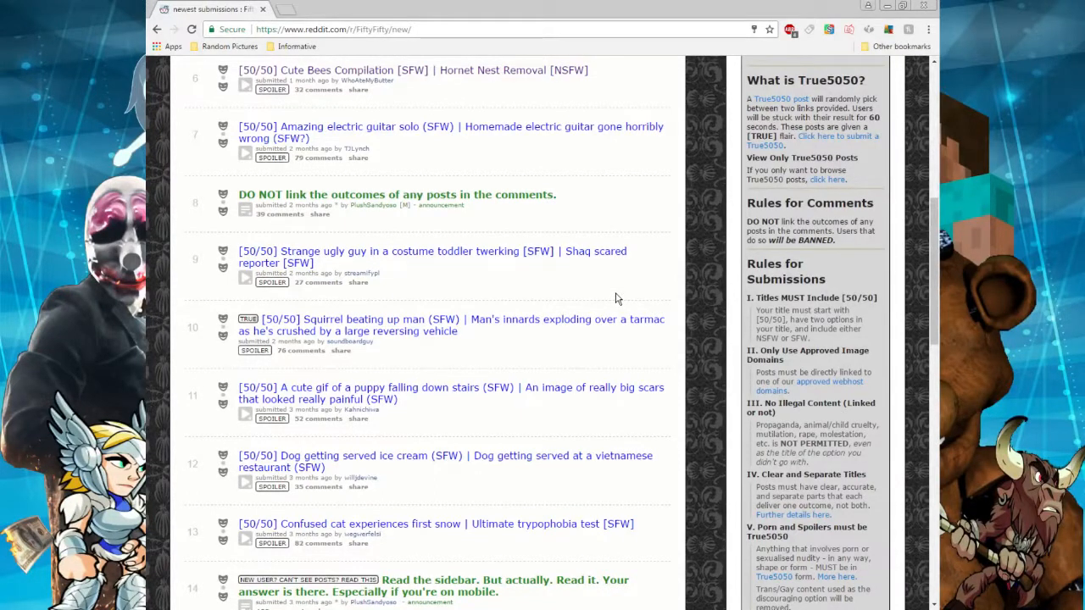
mouse_move(593, 331)
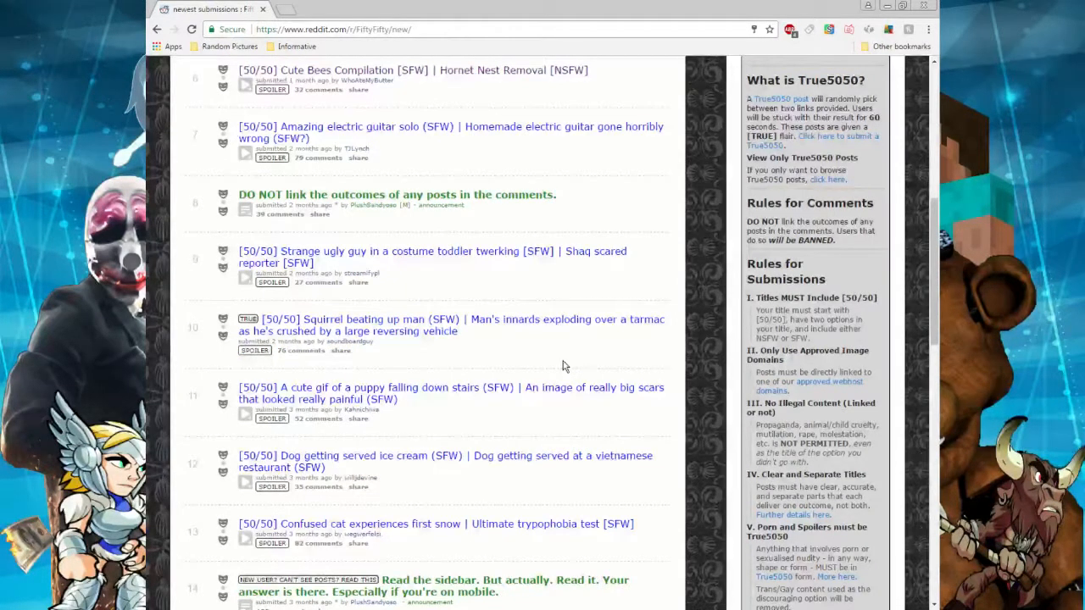
mouse_move(573, 325)
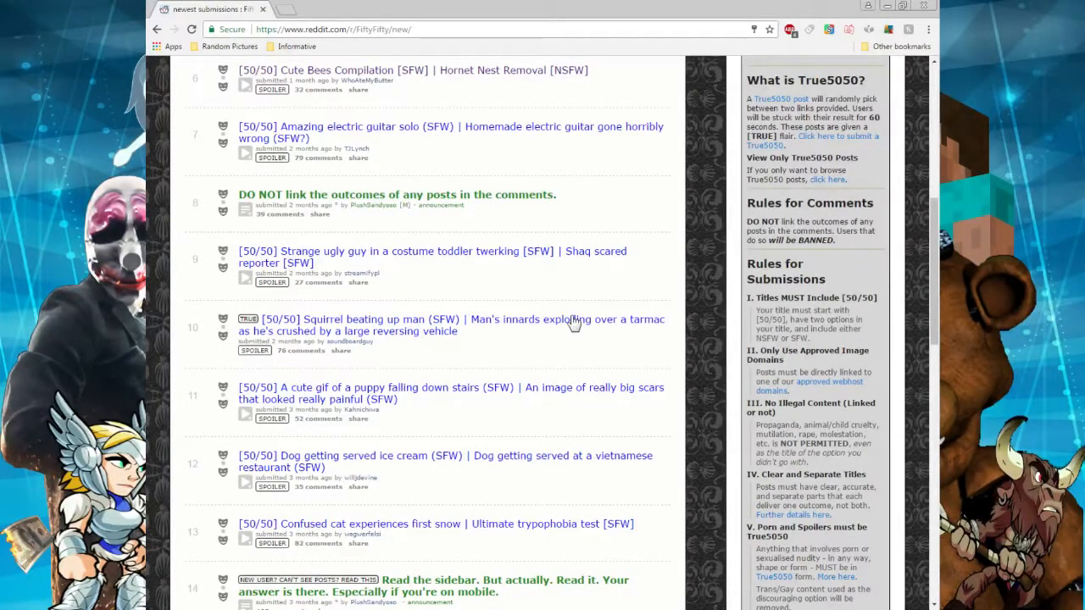
mouse_move(511, 345)
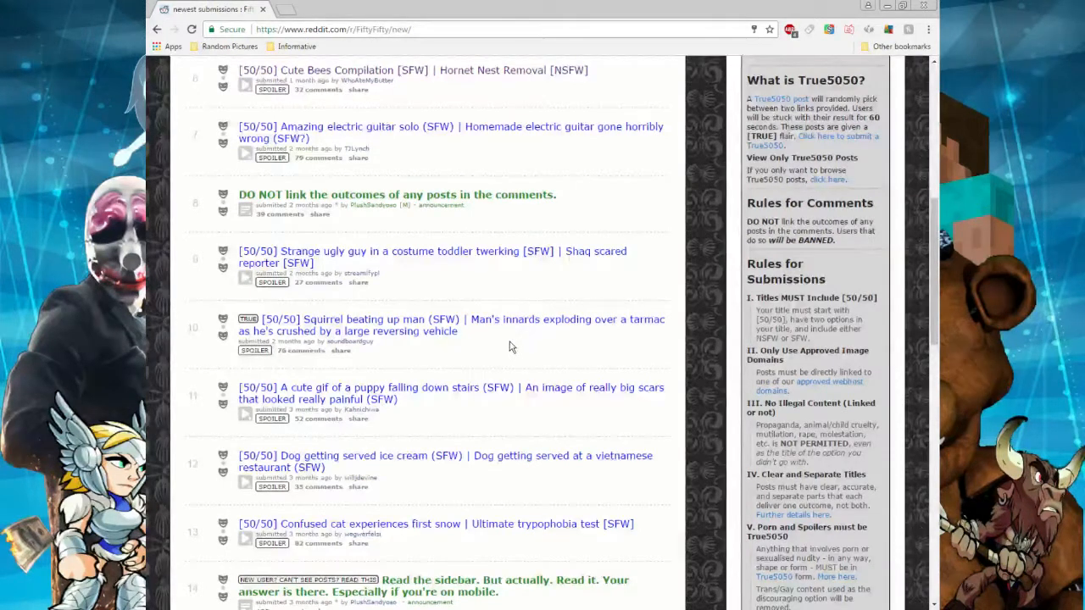
- Open the Amazing electric guitar solo post's link in a new tab
right_click(511, 348)
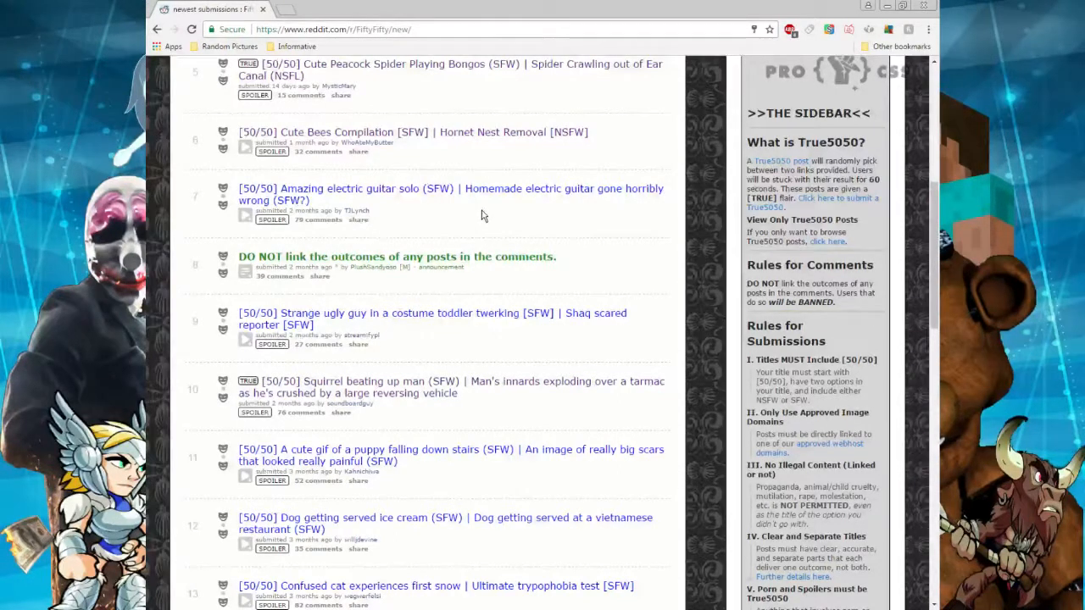
mouse_move(474, 208)
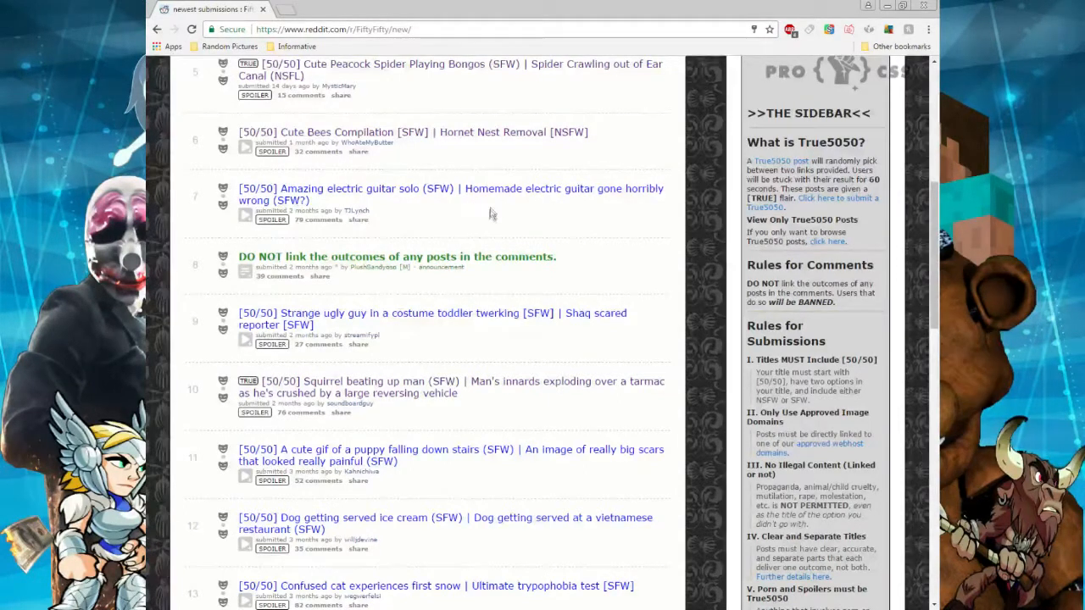
right_click(492, 203)
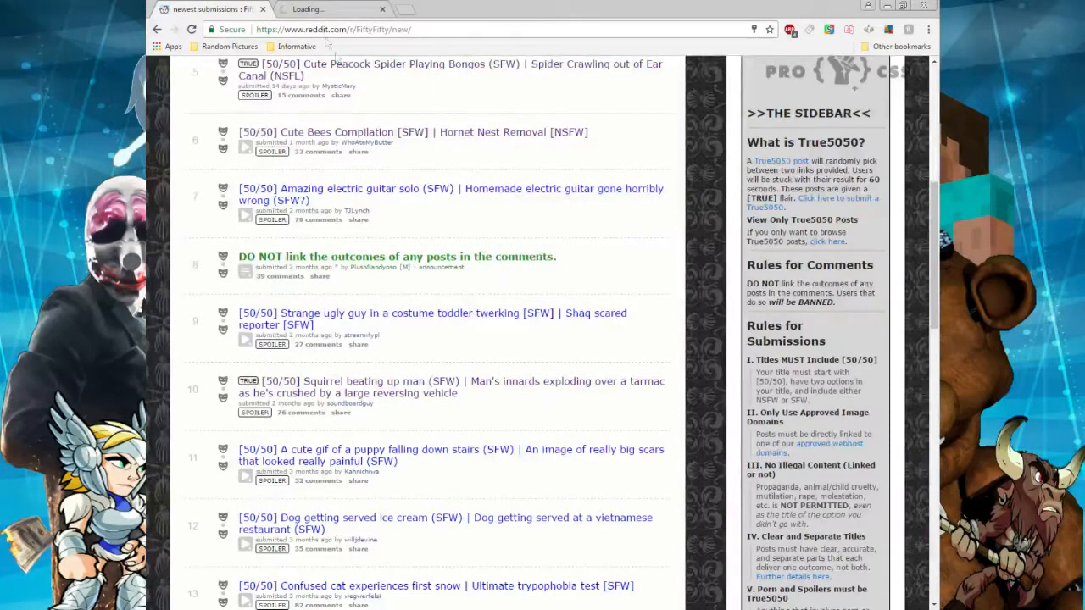
- Switch to the YouTube tab and resize the electric guitar video player
click(330, 8)
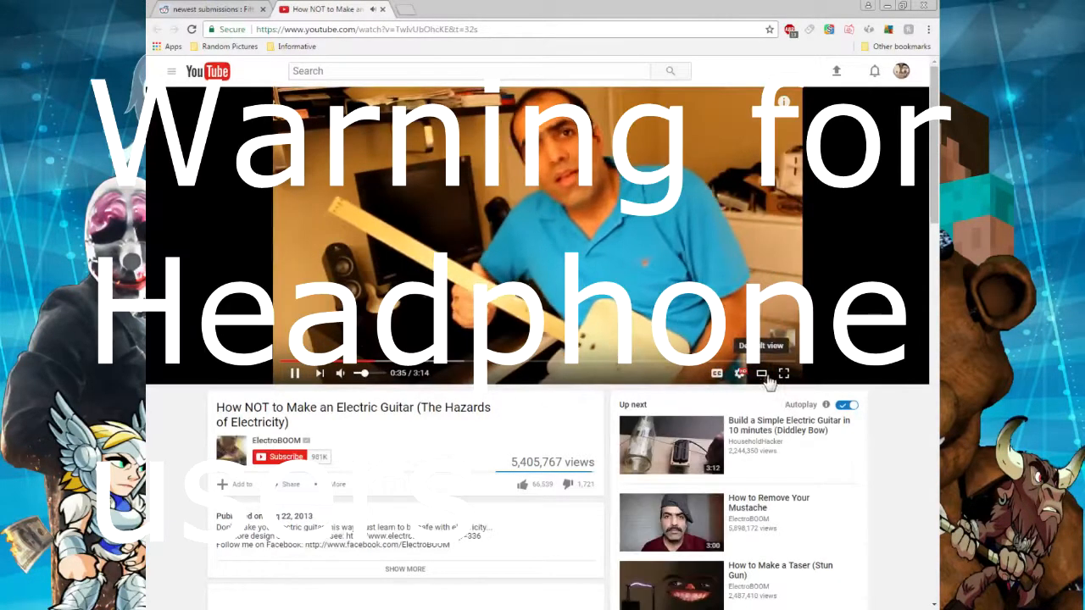
click(783, 373)
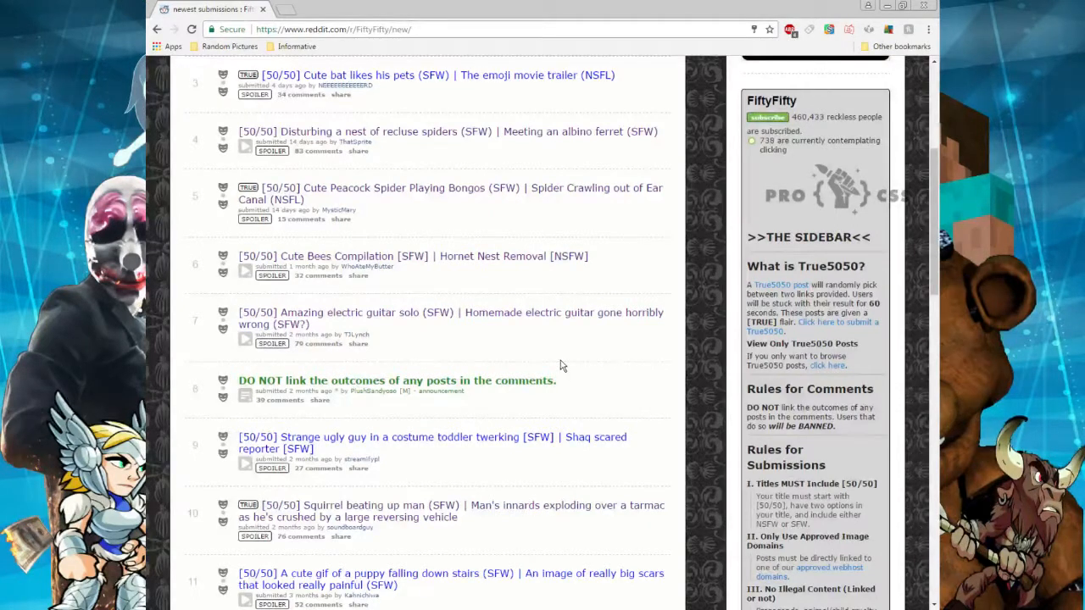
- Bring up the link options for the Dog getting served ice cream post
scroll(up, 3)
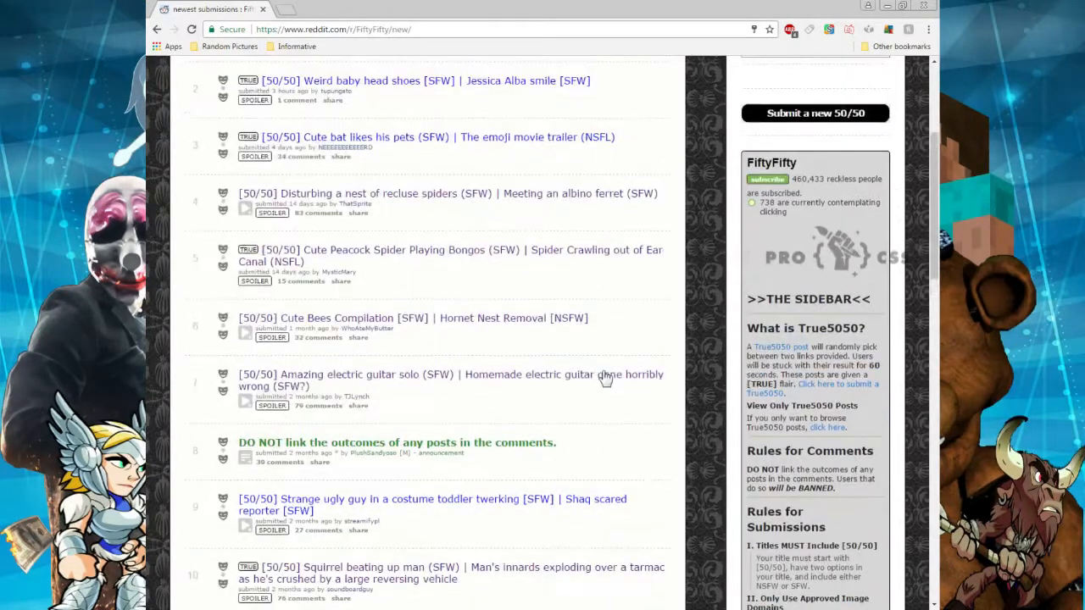
scroll(down, 3)
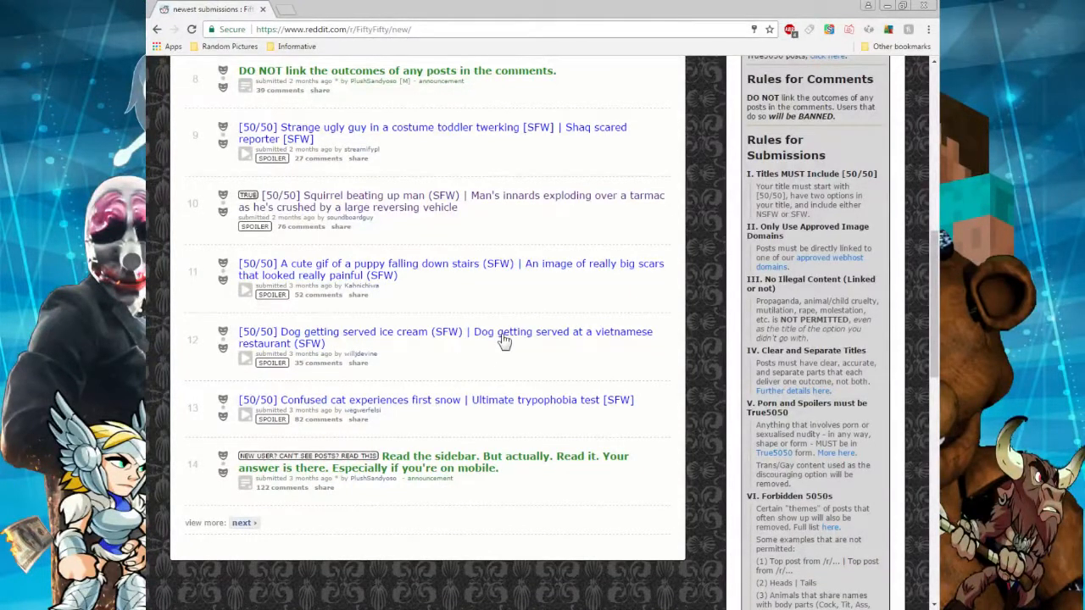
right_click(502, 337)
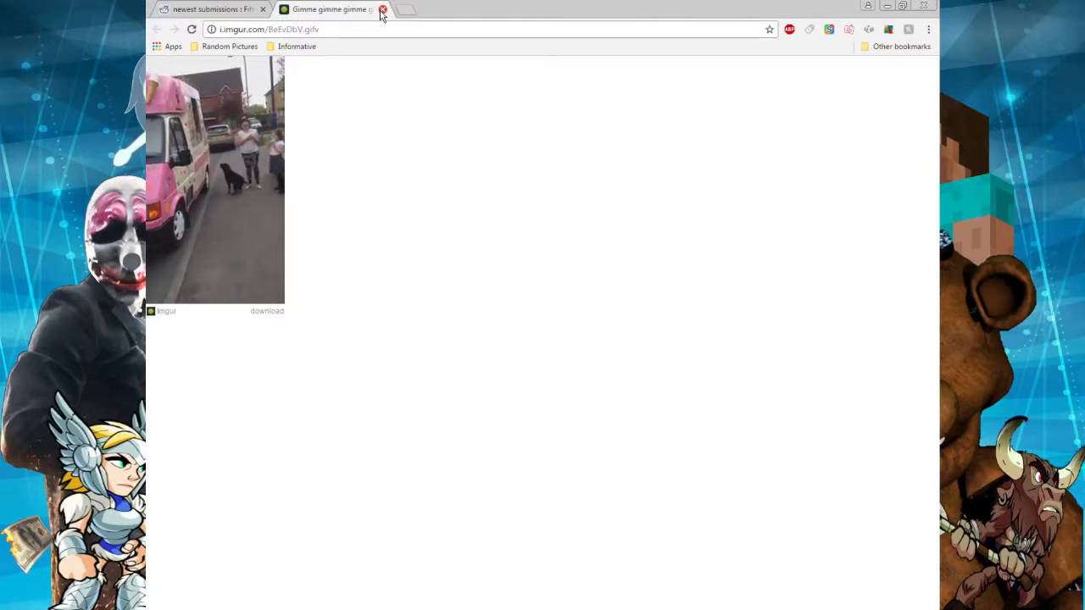
- Close the dog gif, go to the next page, and right-click Man Gargling
click(383, 9)
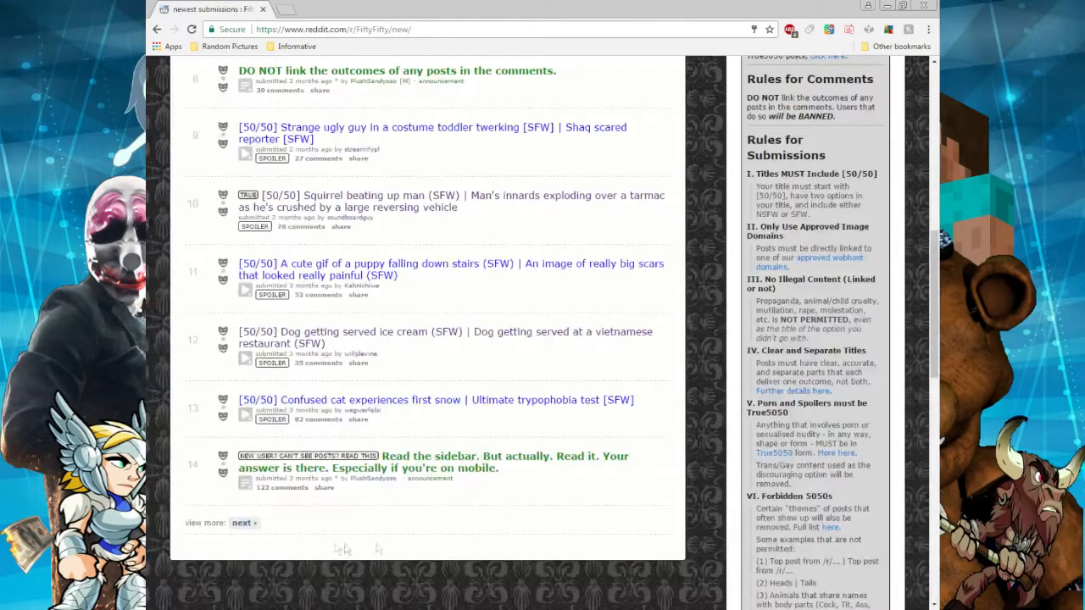
click(241, 523)
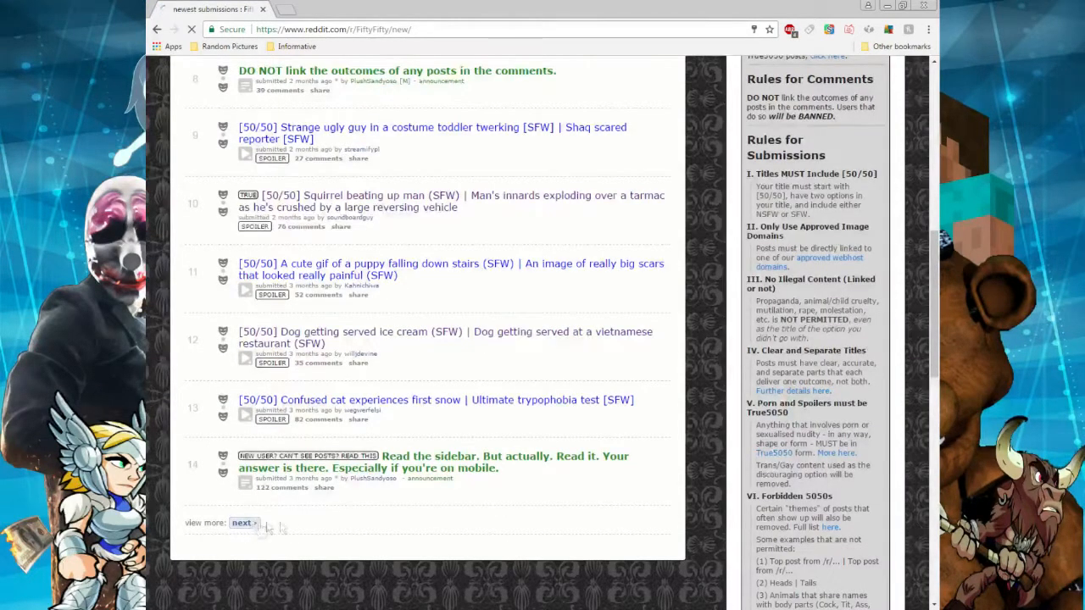
click(243, 522)
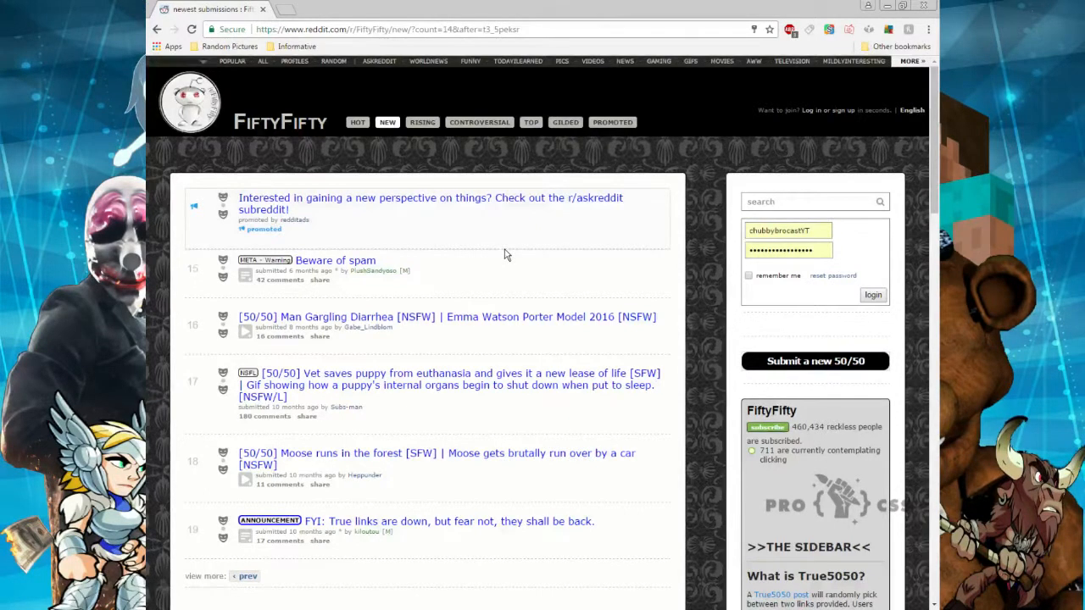
mouse_move(531, 345)
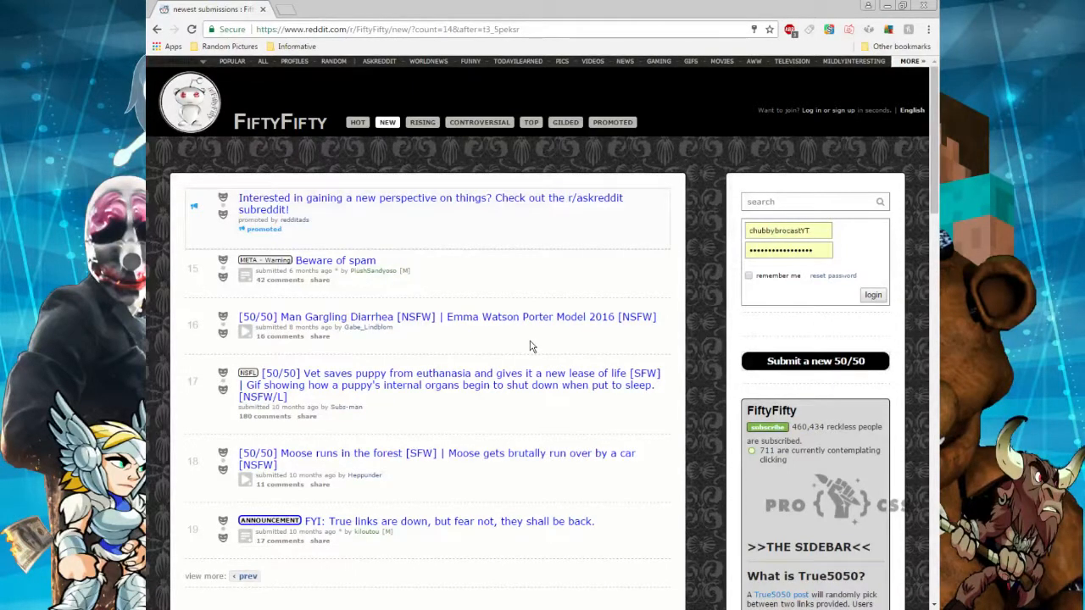
mouse_move(505, 329)
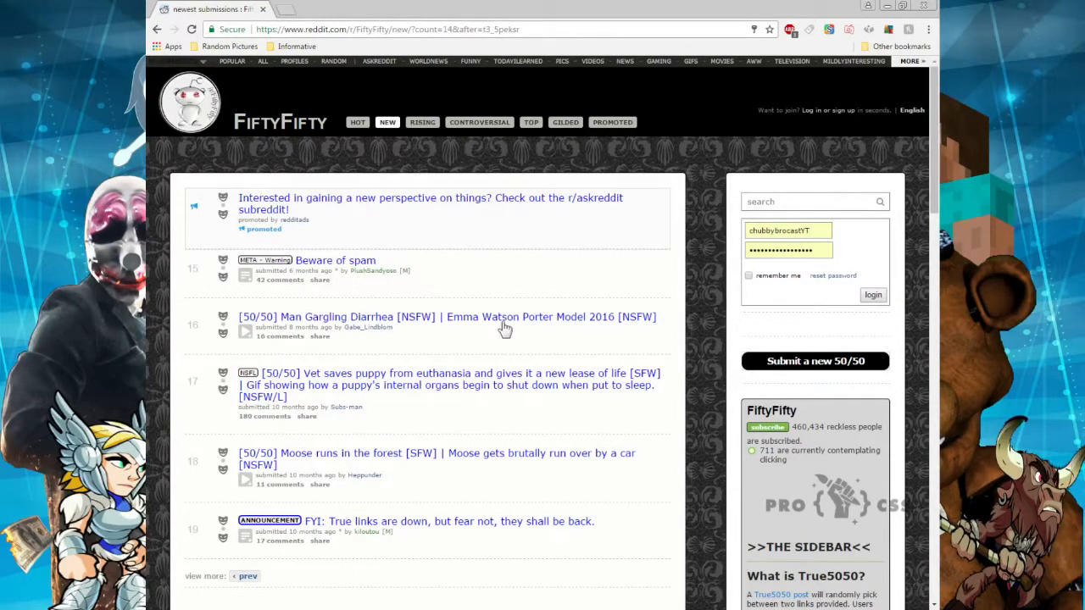
right_click(496, 322)
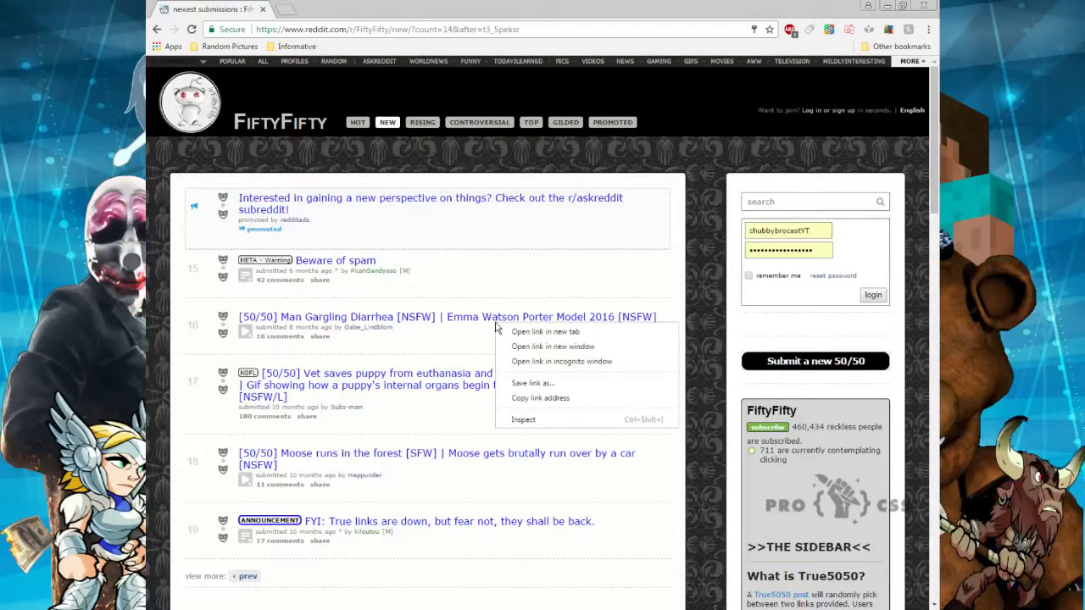
- Open the Man Gargling link in a new tab, then close the woman's photo
click(544, 331)
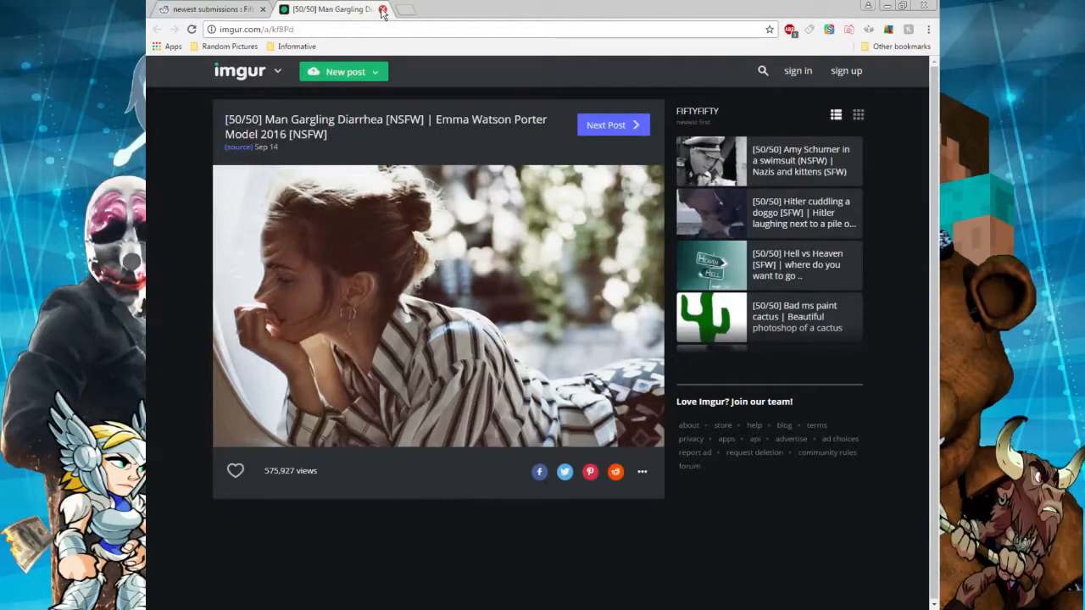
click(382, 10)
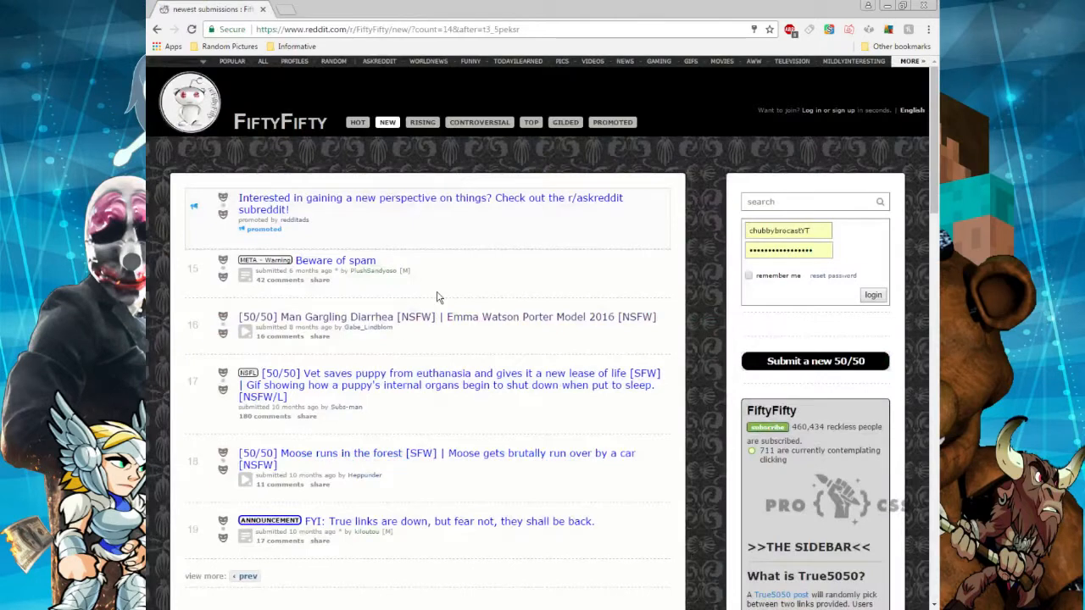
mouse_move(479, 277)
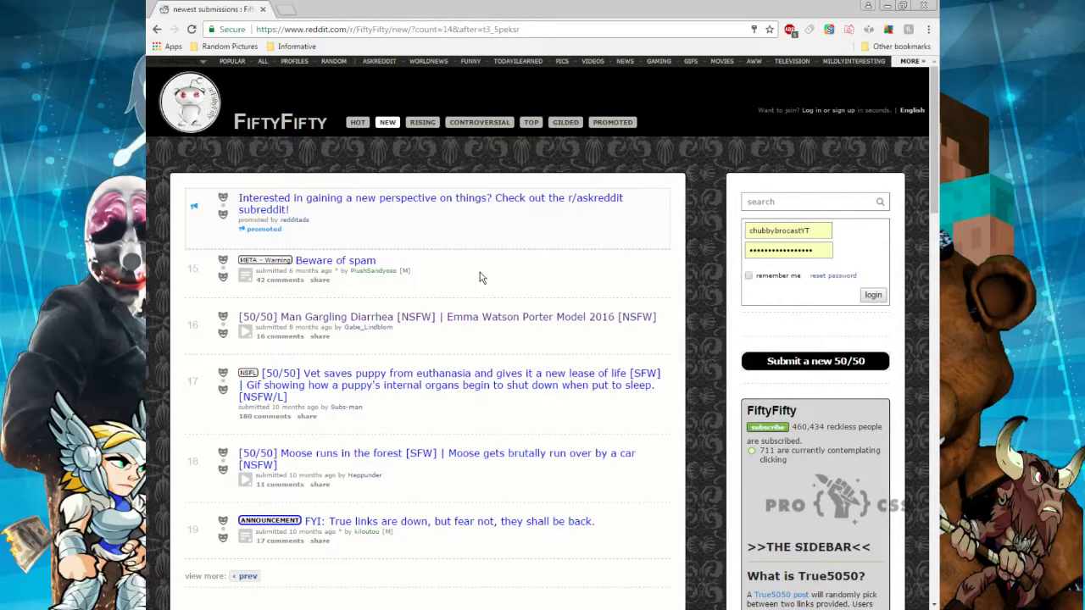
scroll(down, 3)
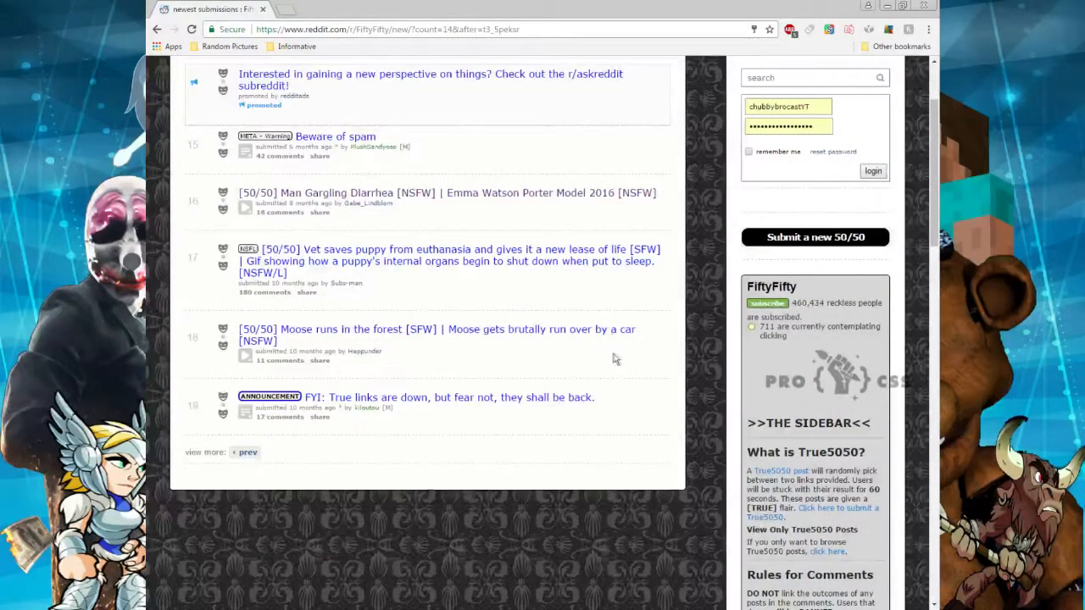
mouse_move(533, 349)
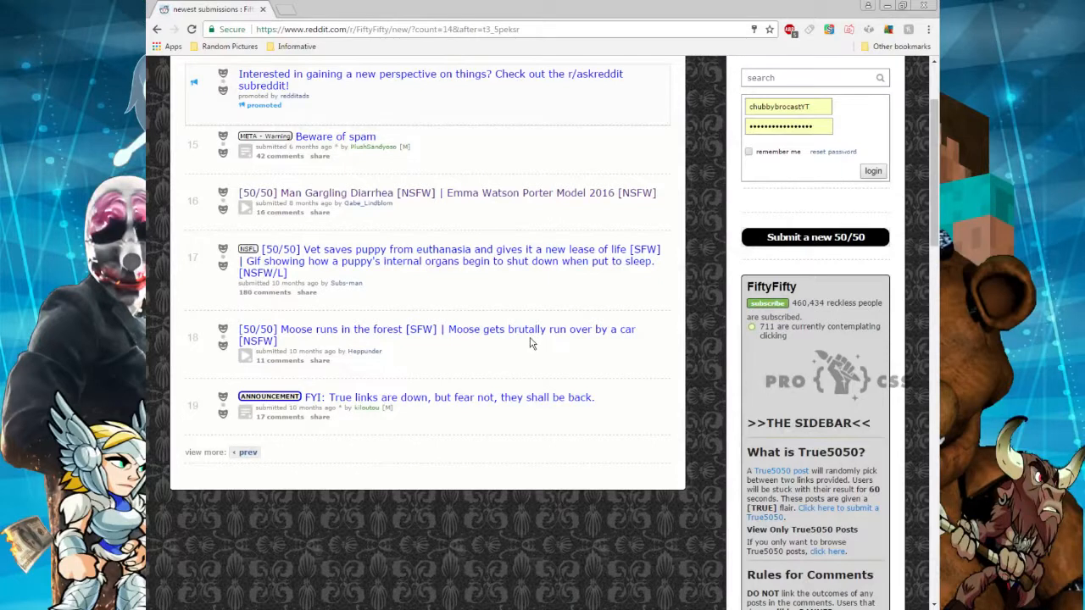
mouse_move(538, 339)
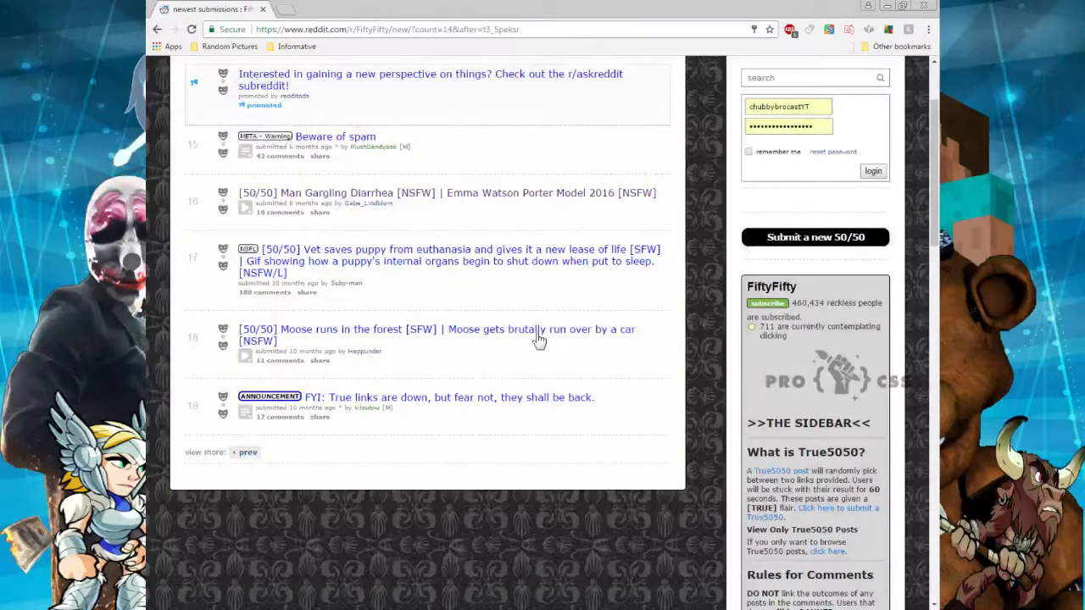
- Open the Moose runs in the forest link in a new tab and play it
right_click(540, 330)
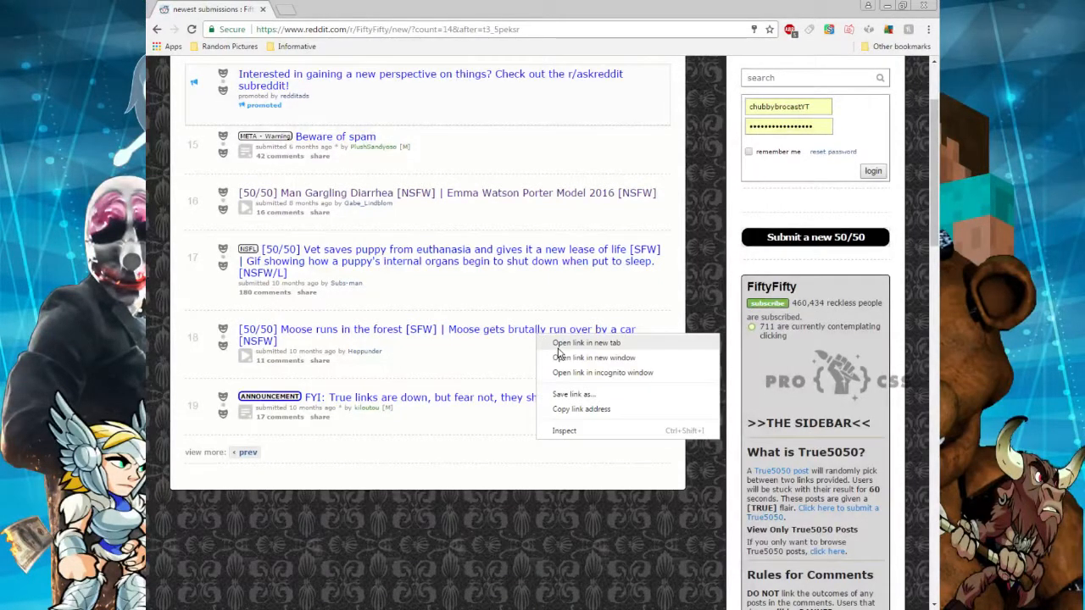
click(586, 342)
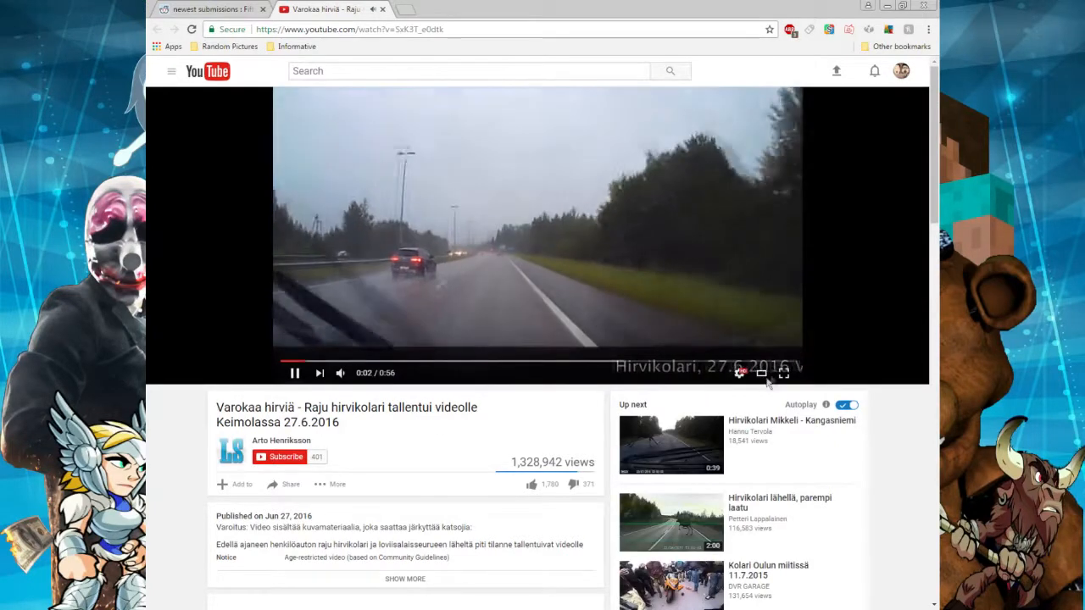
click(782, 374)
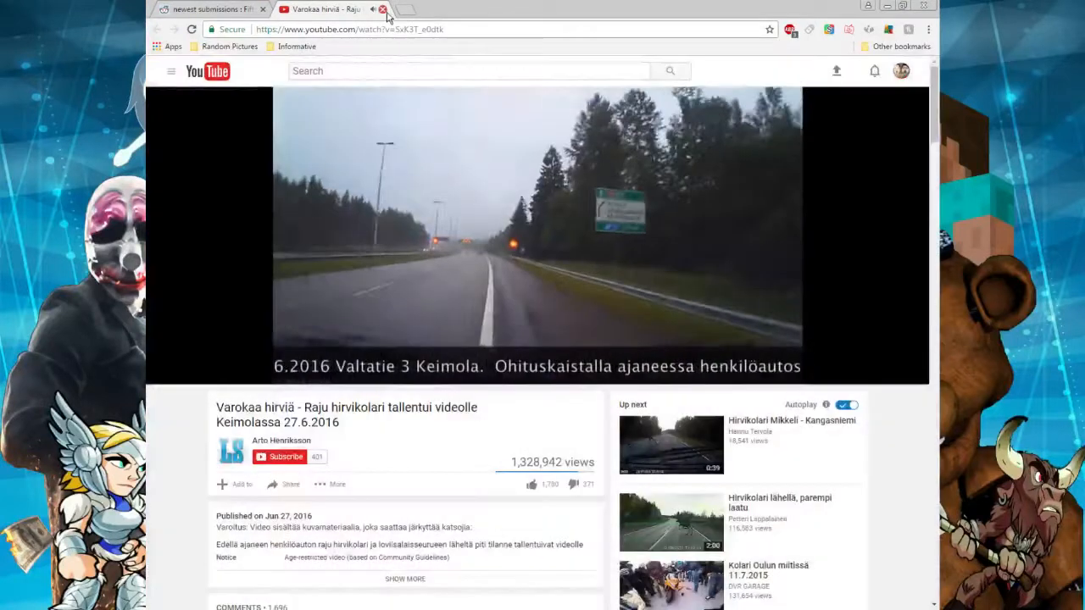
- Close the moose video and bring up link options for the Rosario Dawson post
click(383, 8)
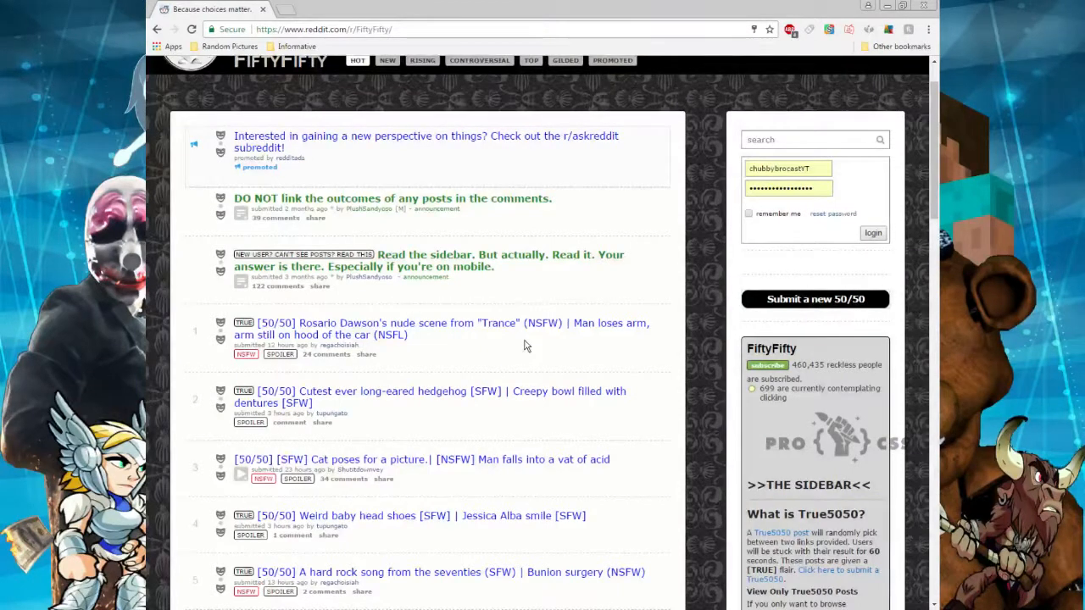
mouse_move(496, 331)
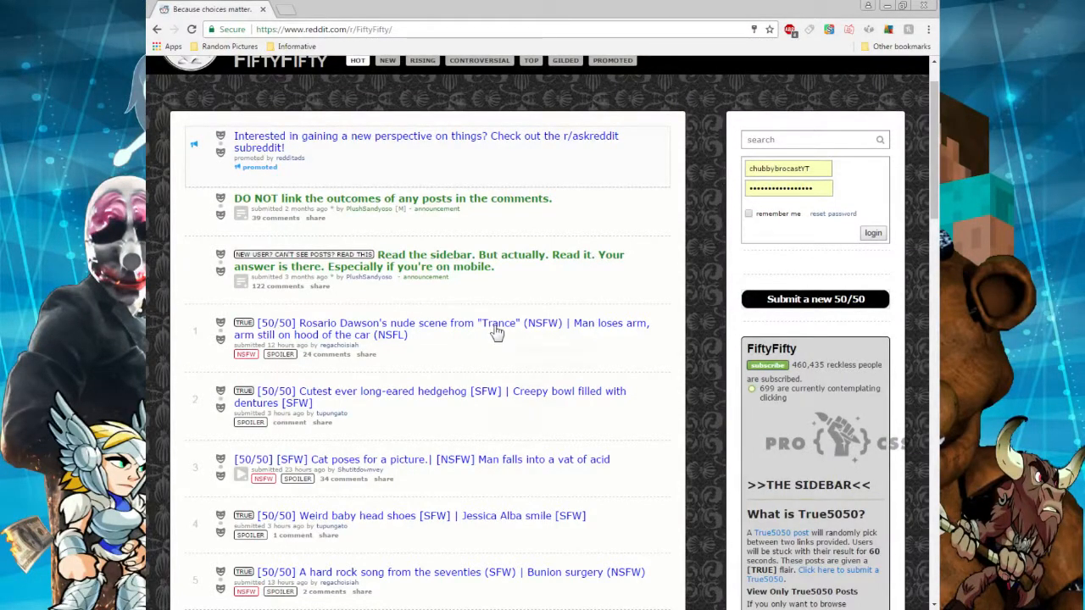
right_click(497, 329)
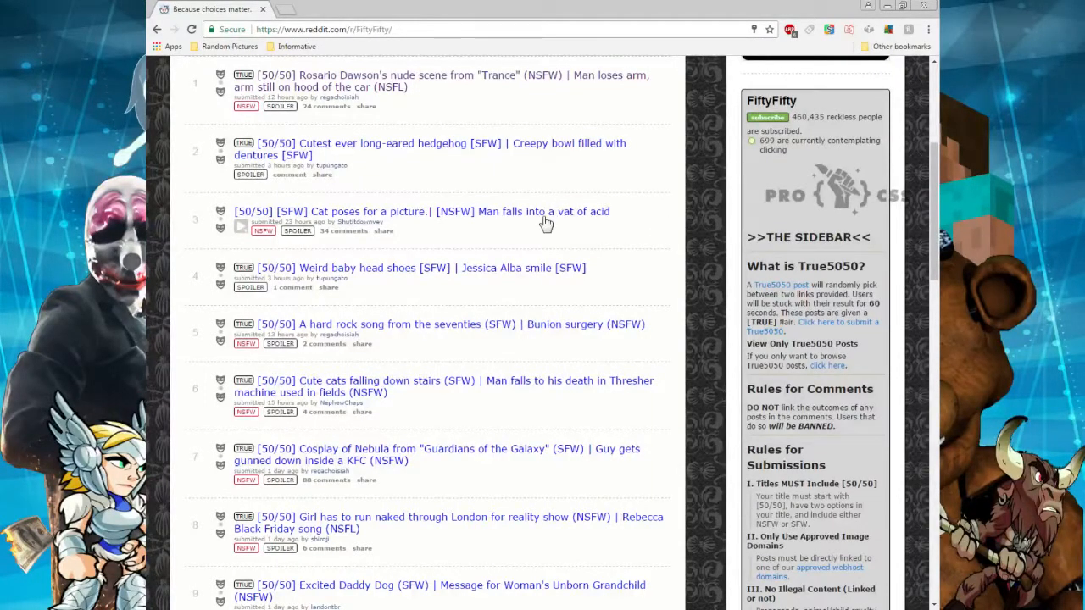
- Open the Cat poses for a picture link, view the cat photo, and close it
right_click(546, 220)
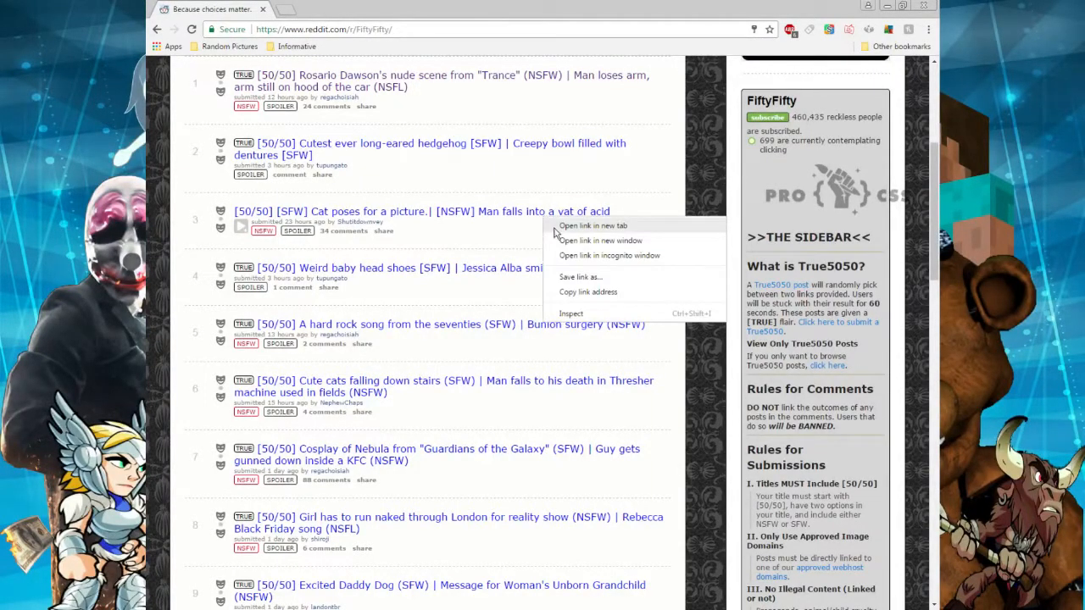
click(591, 225)
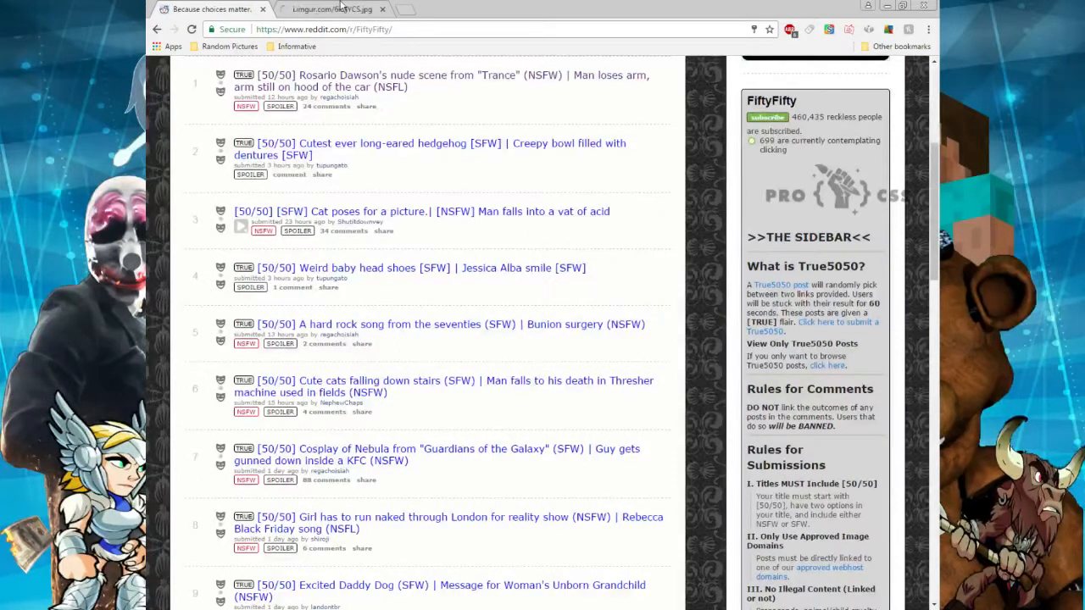
click(330, 10)
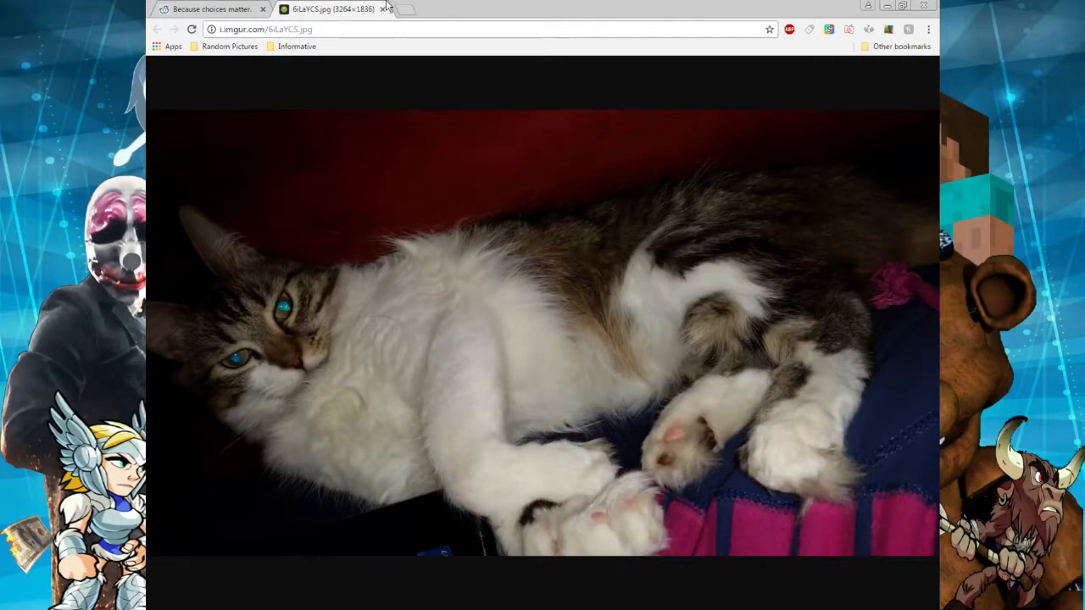
click(385, 8)
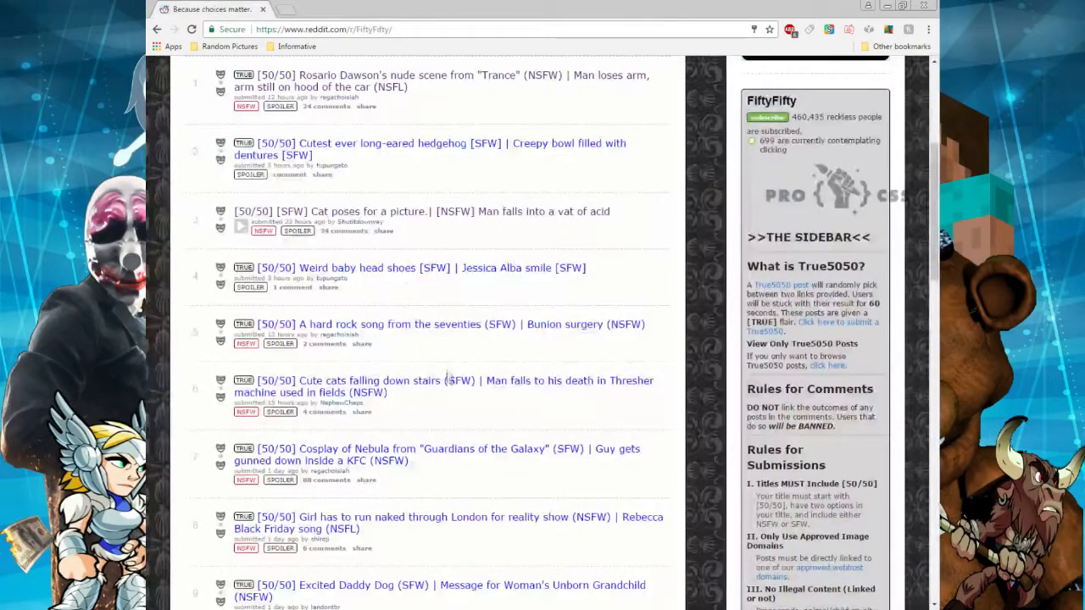
mouse_move(434, 284)
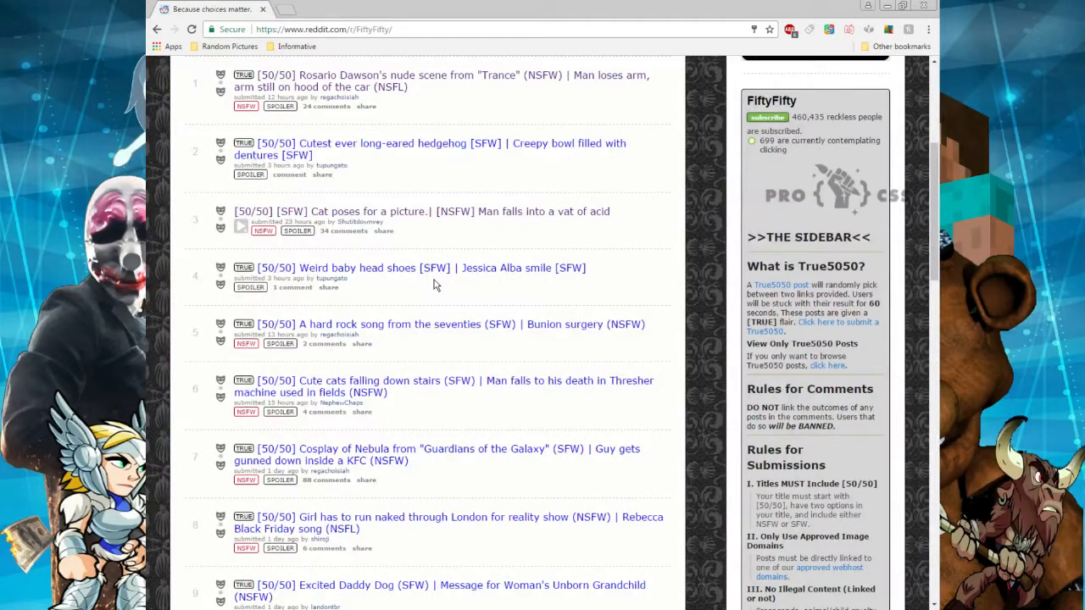
mouse_move(471, 334)
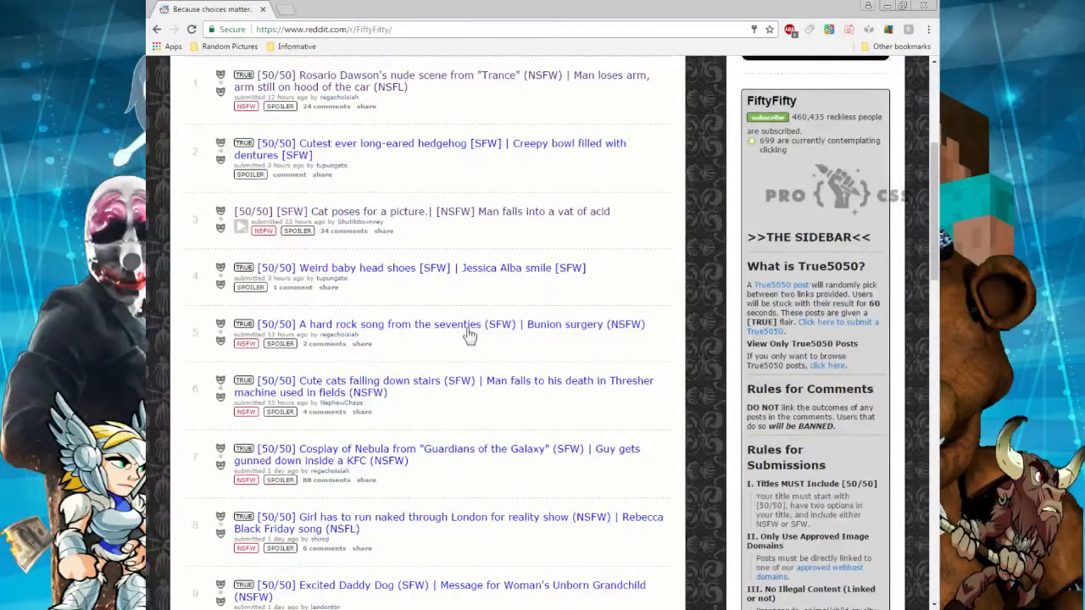
mouse_move(472, 333)
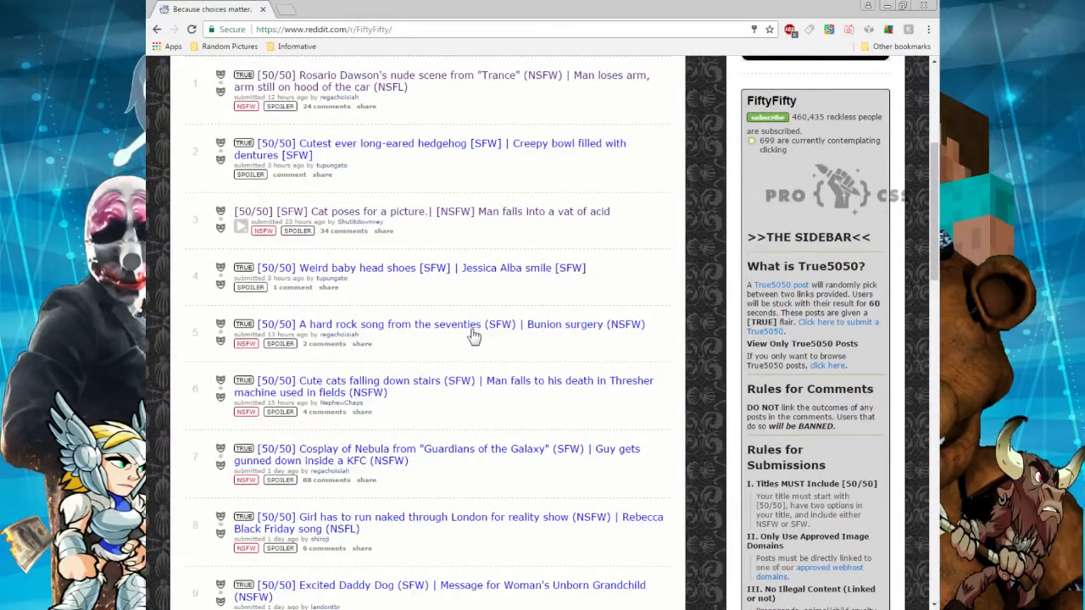
- Open the hard rock song link, pause Thin Lizzy's video, and close the tab
right_click(472, 335)
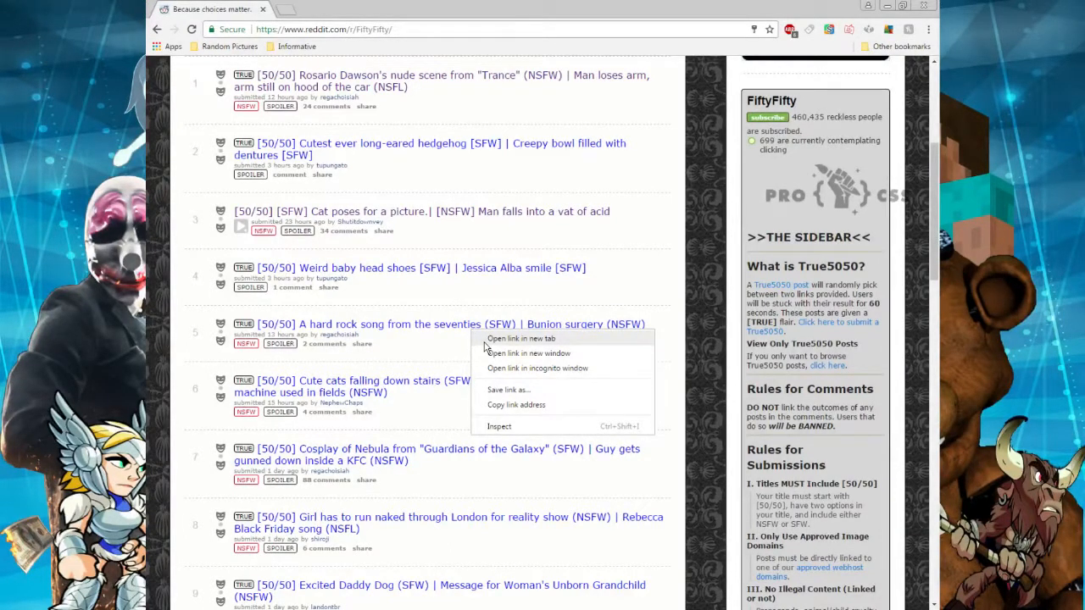
click(520, 338)
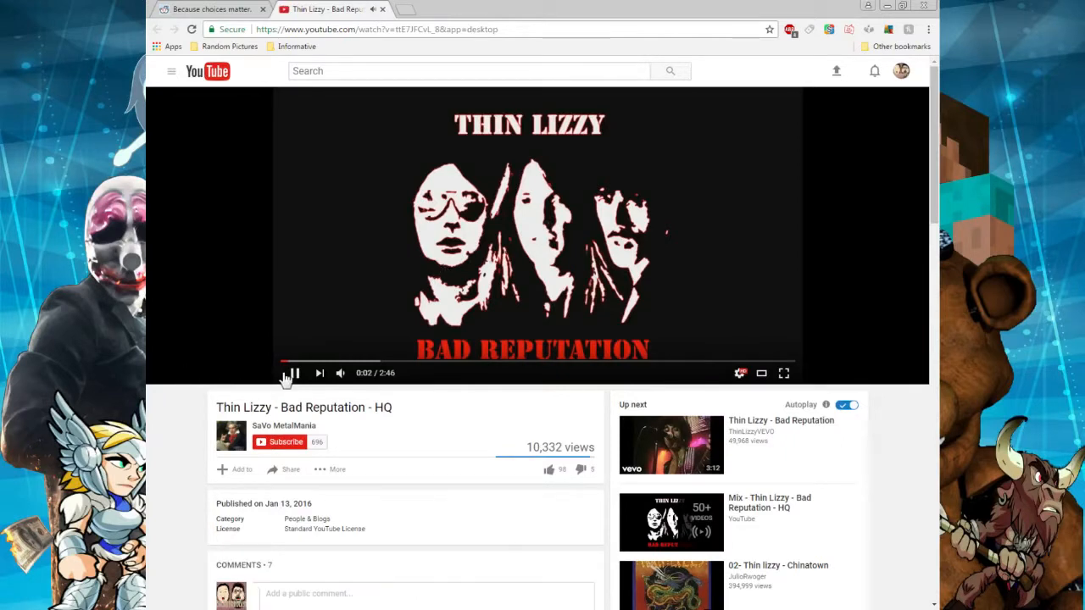
click(294, 373)
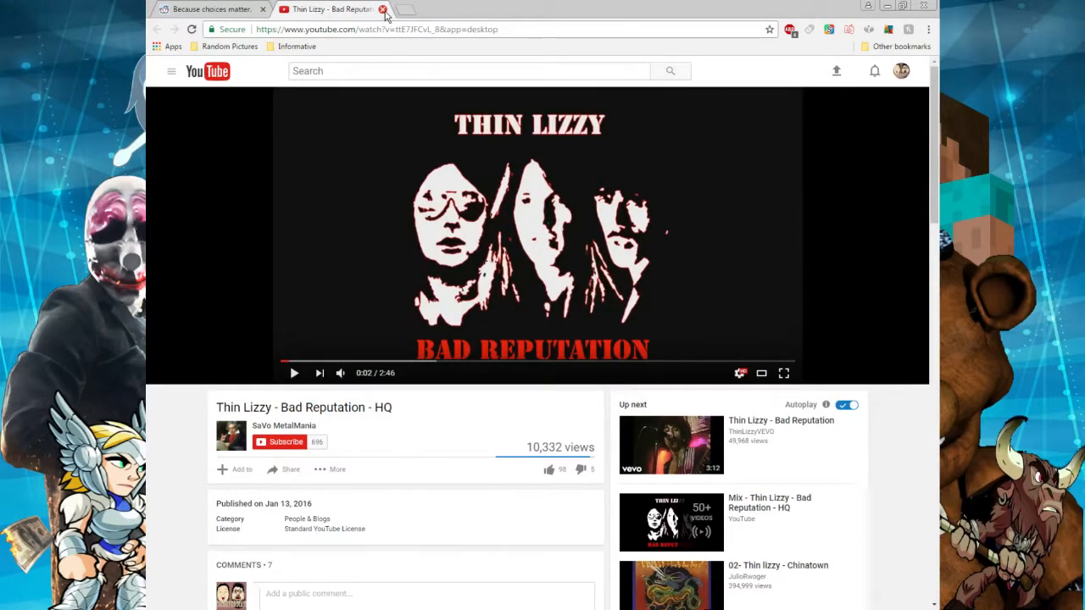
click(383, 9)
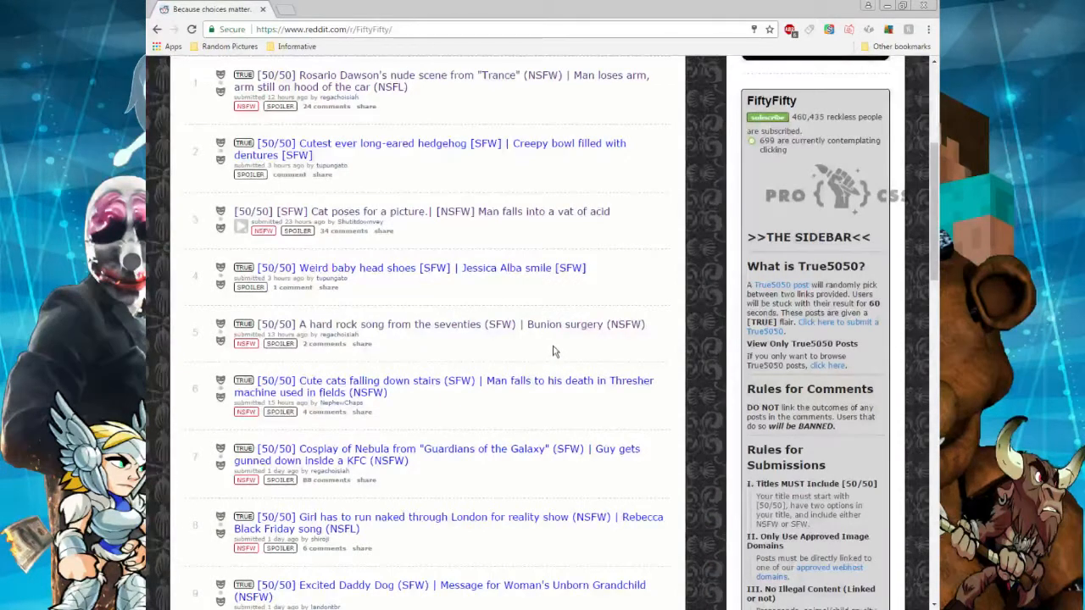
- Scroll down and open the 'Cute cats falling down stairs' post's link in a new tab
scroll(down, 3)
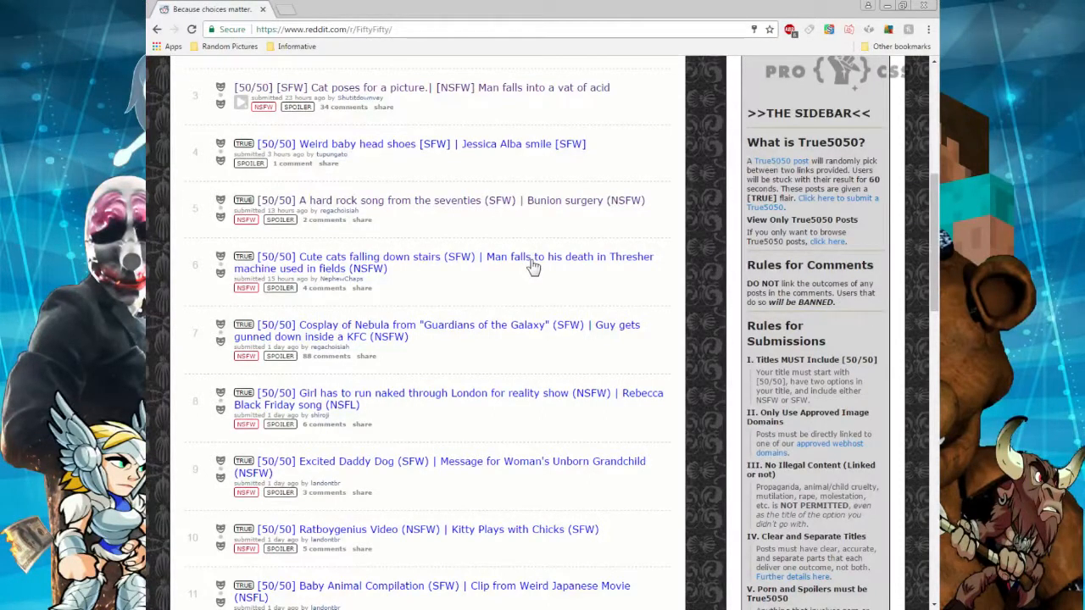
right_click(534, 263)
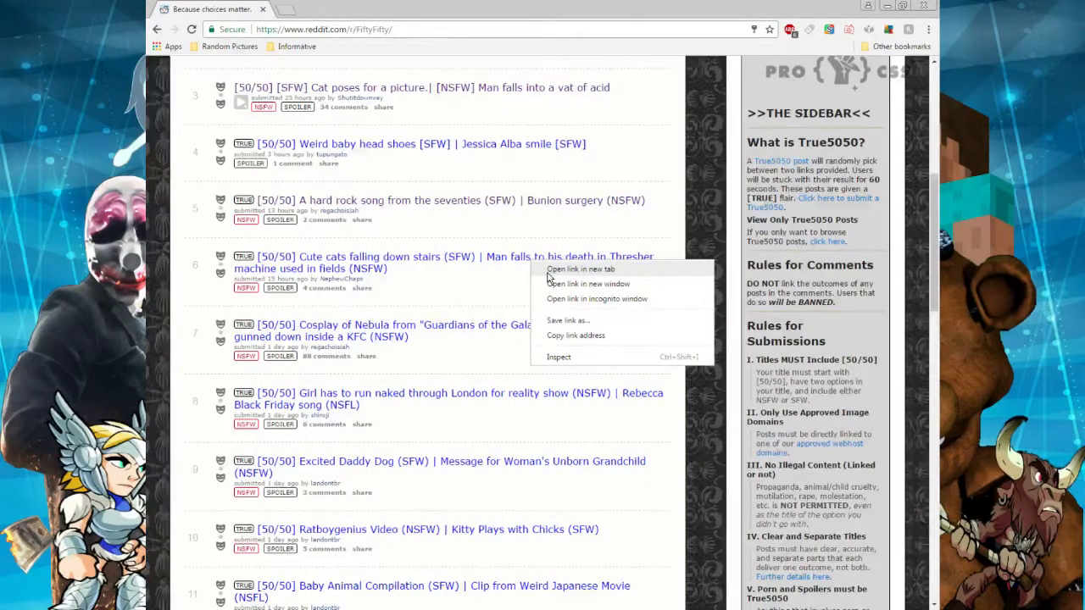
click(579, 269)
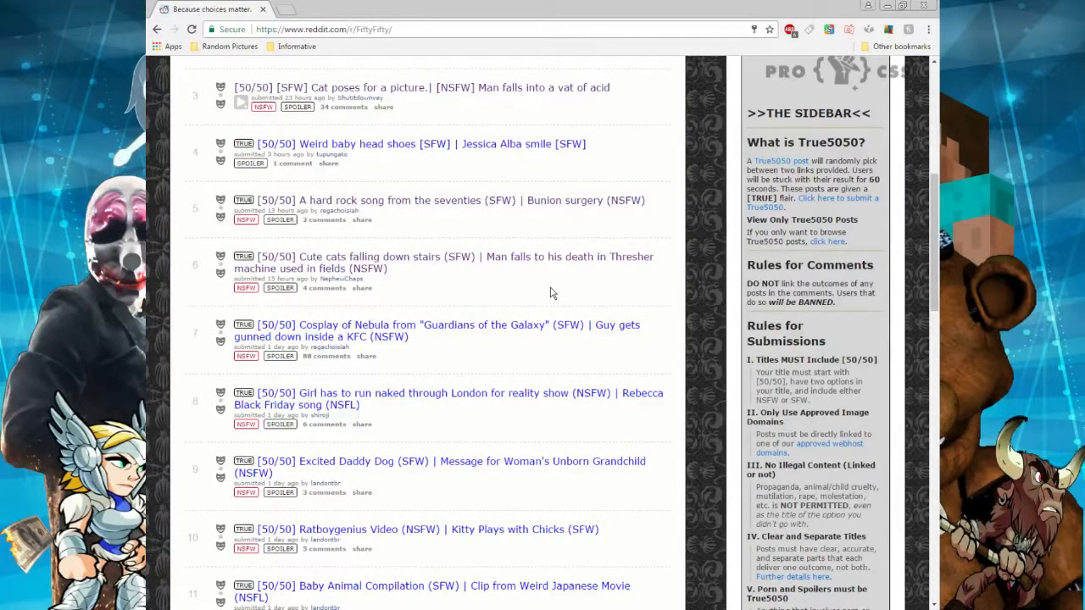
mouse_move(511, 296)
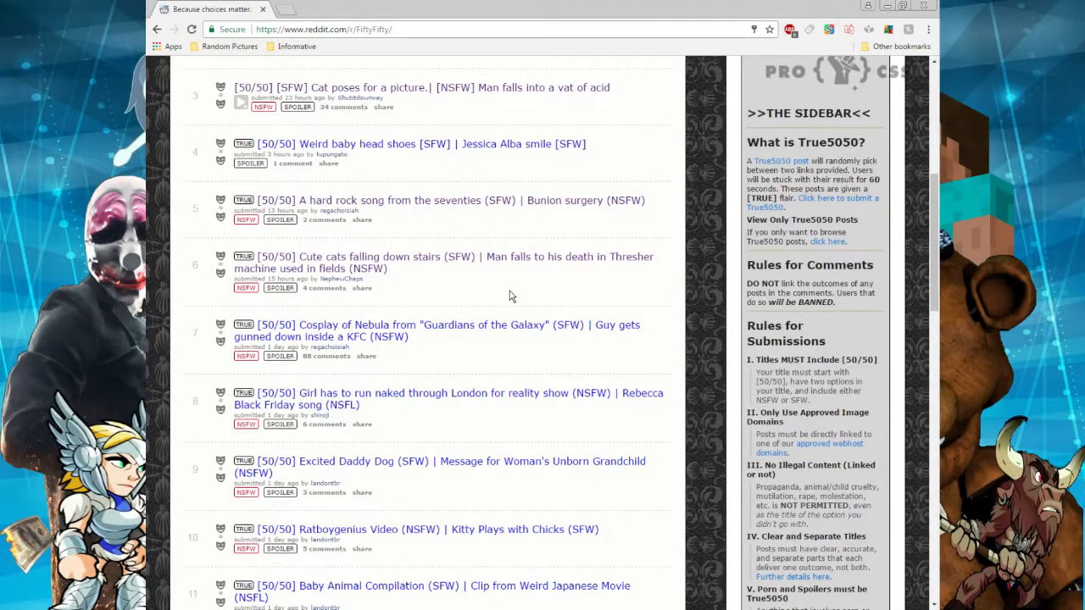
mouse_move(543, 352)
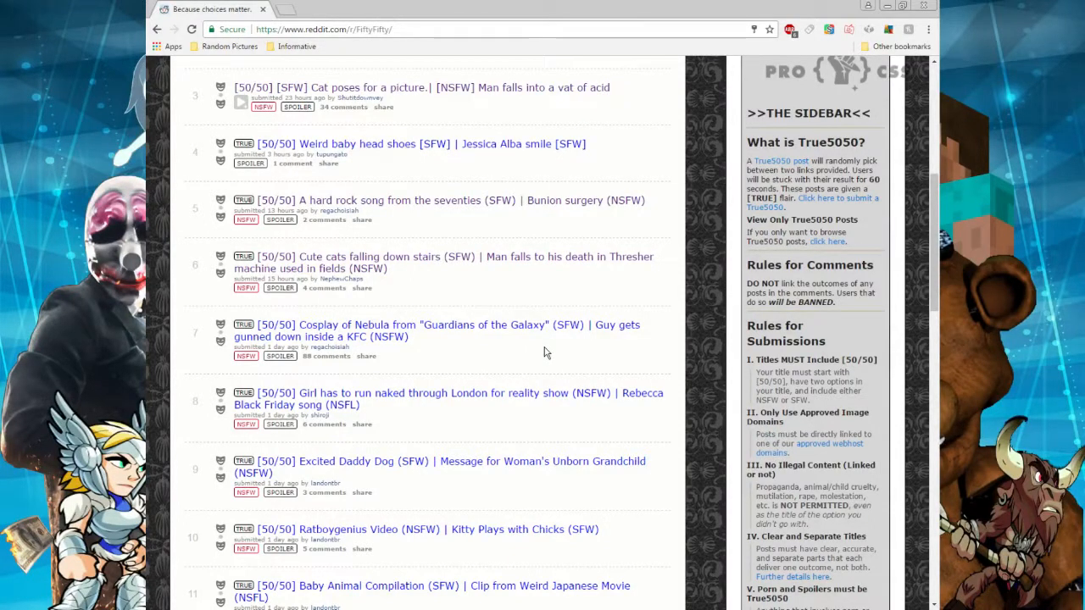
- Open the Nebula cosplay post's link in a new tab and scroll through the Imgur photo
right_click(543, 352)
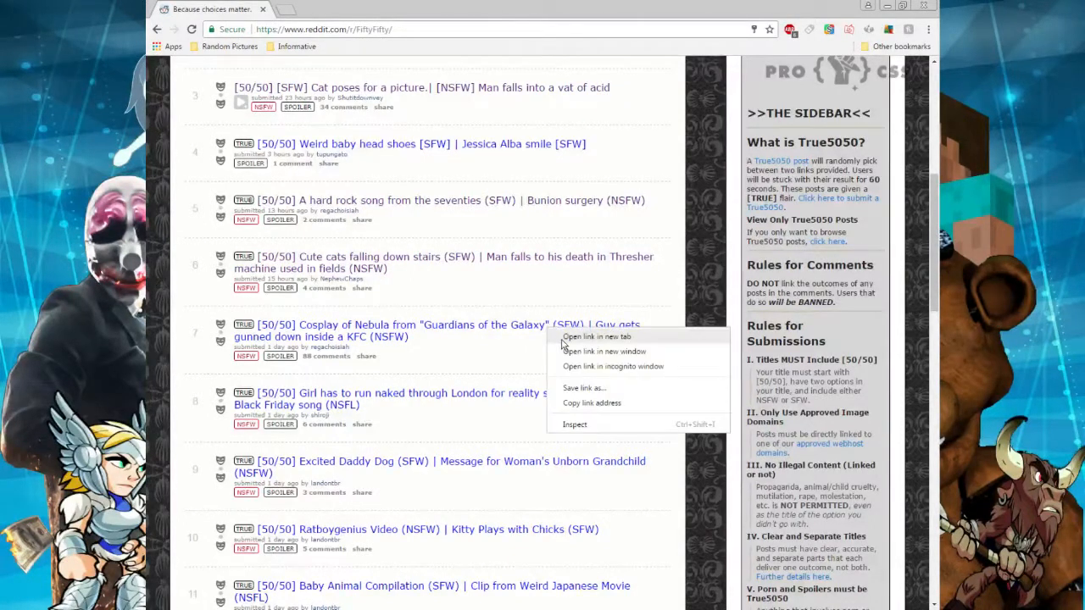
click(596, 336)
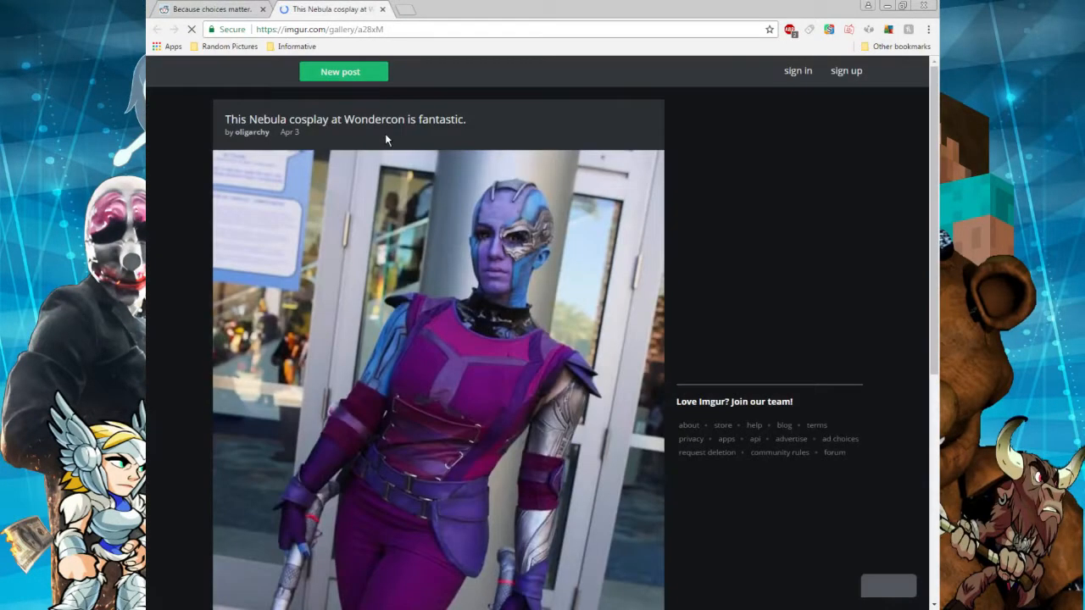
scroll(down, 3)
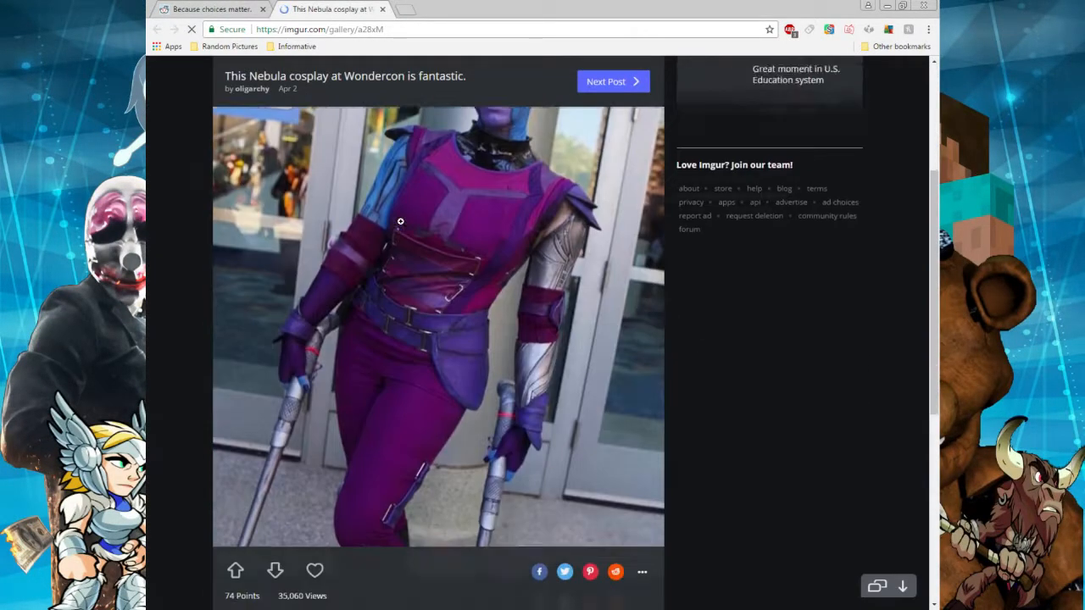
scroll(down, 3)
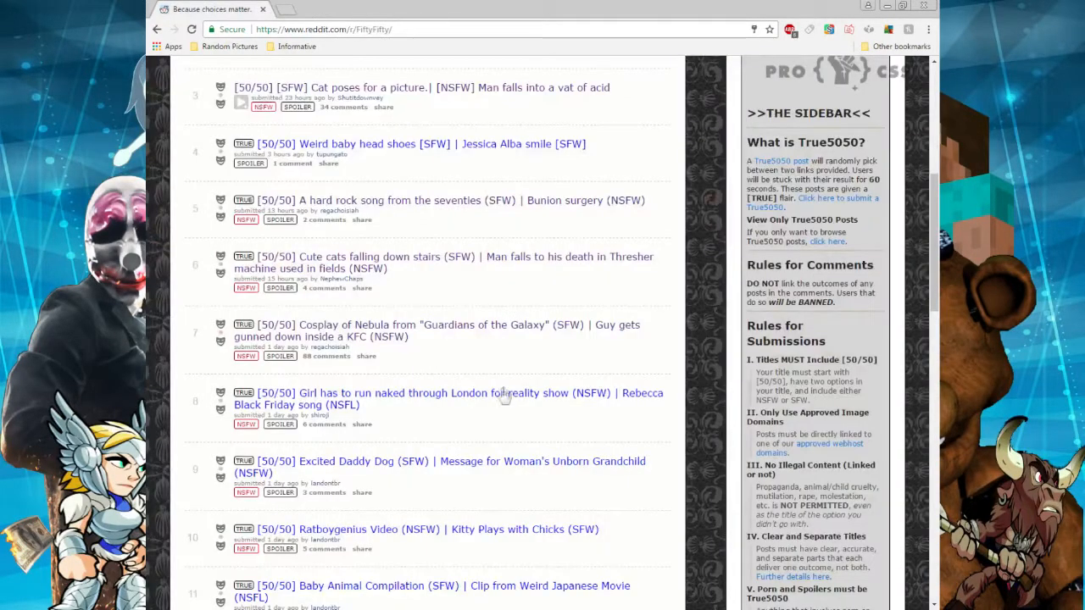
- Scroll down and open the 'Girl has to run naked through London' post's link in a new tab
scroll(down, 3)
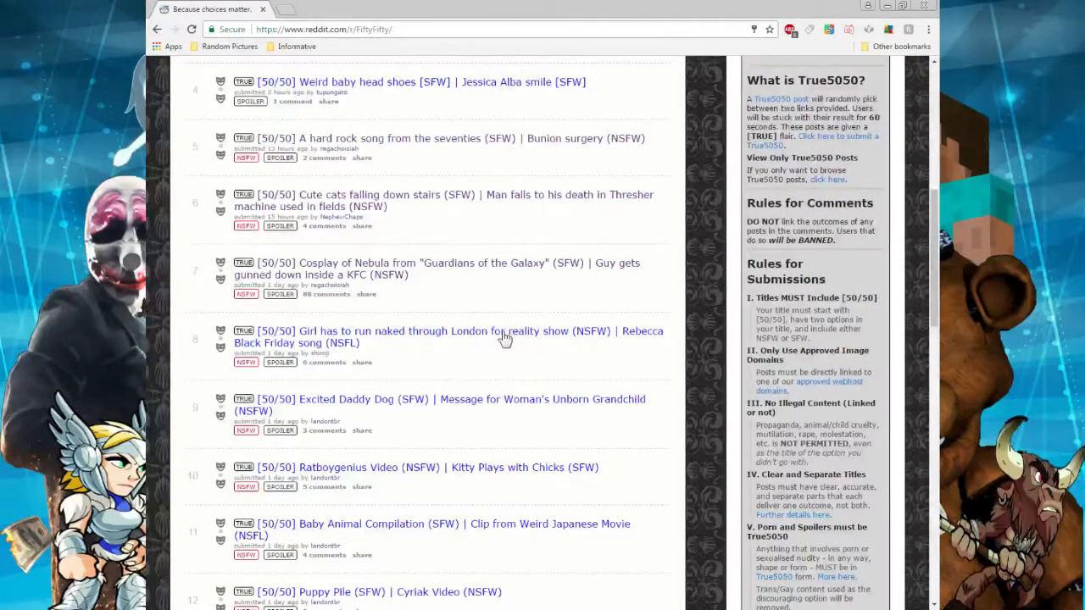
mouse_move(546, 342)
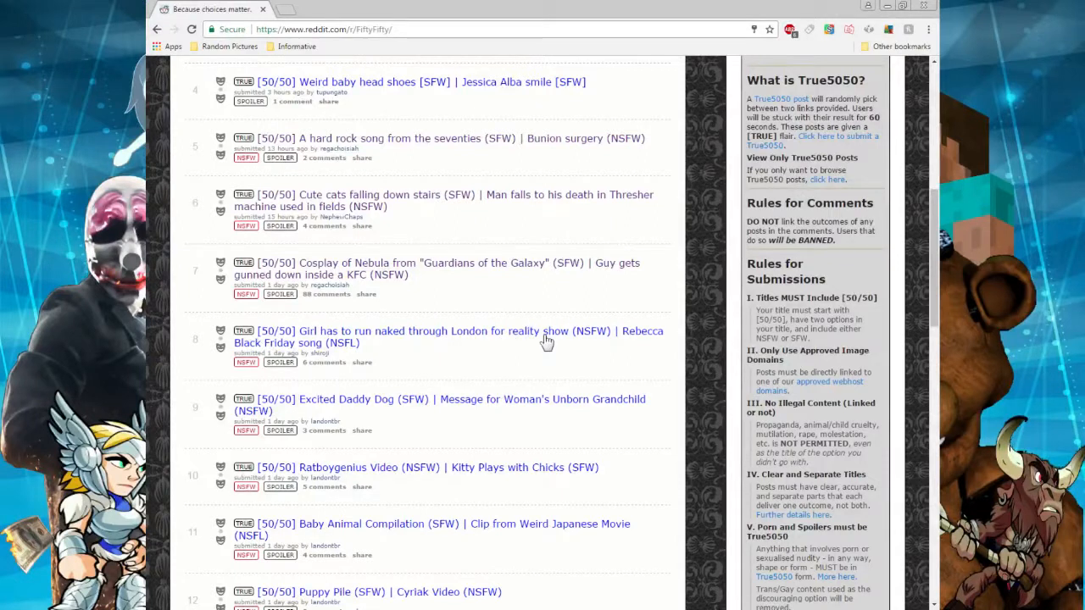
right_click(546, 336)
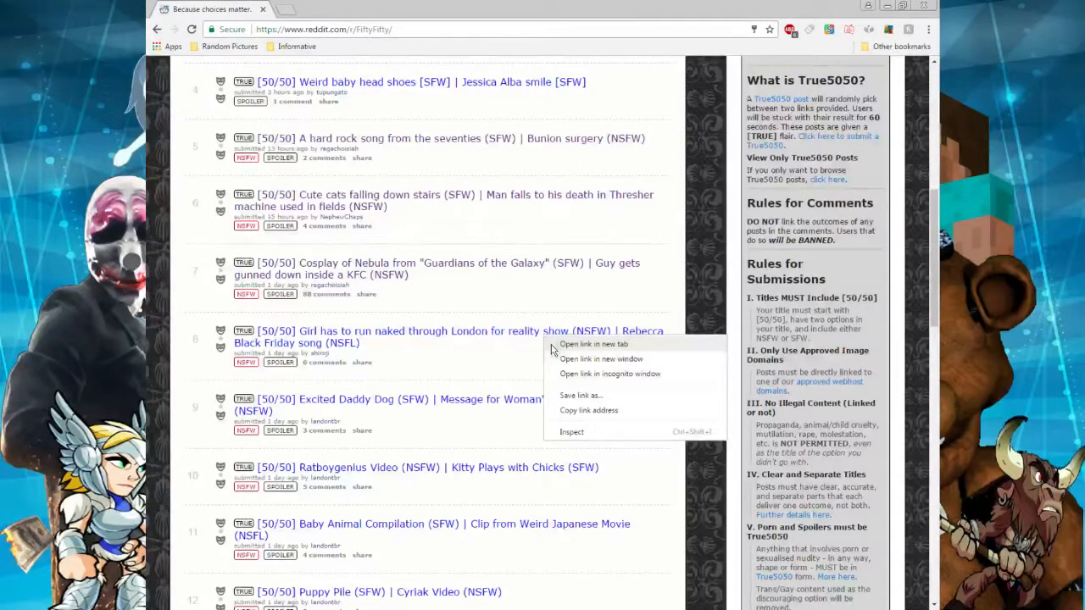
click(593, 344)
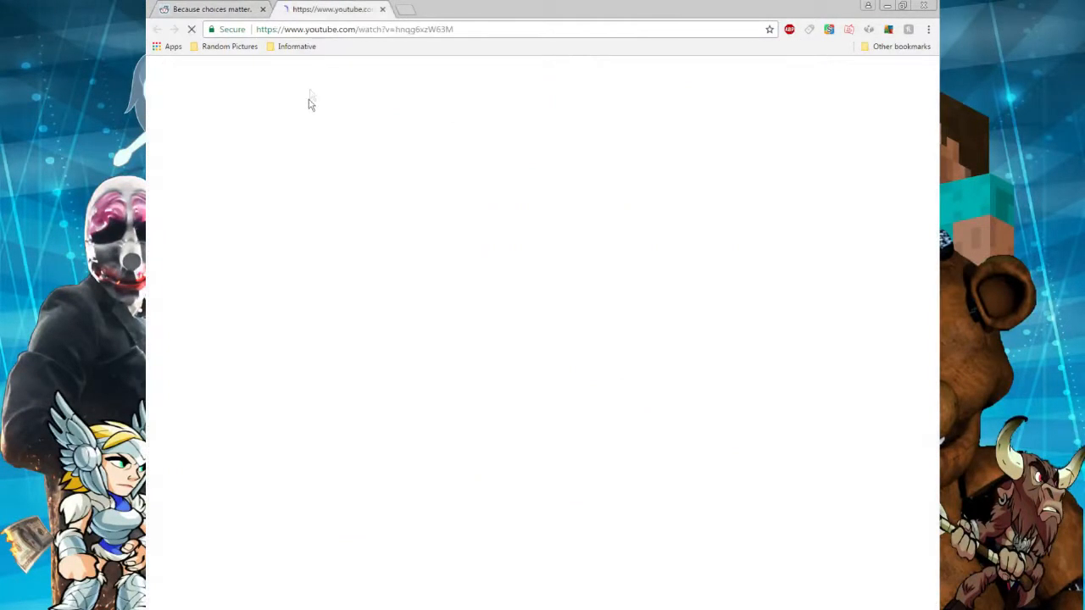